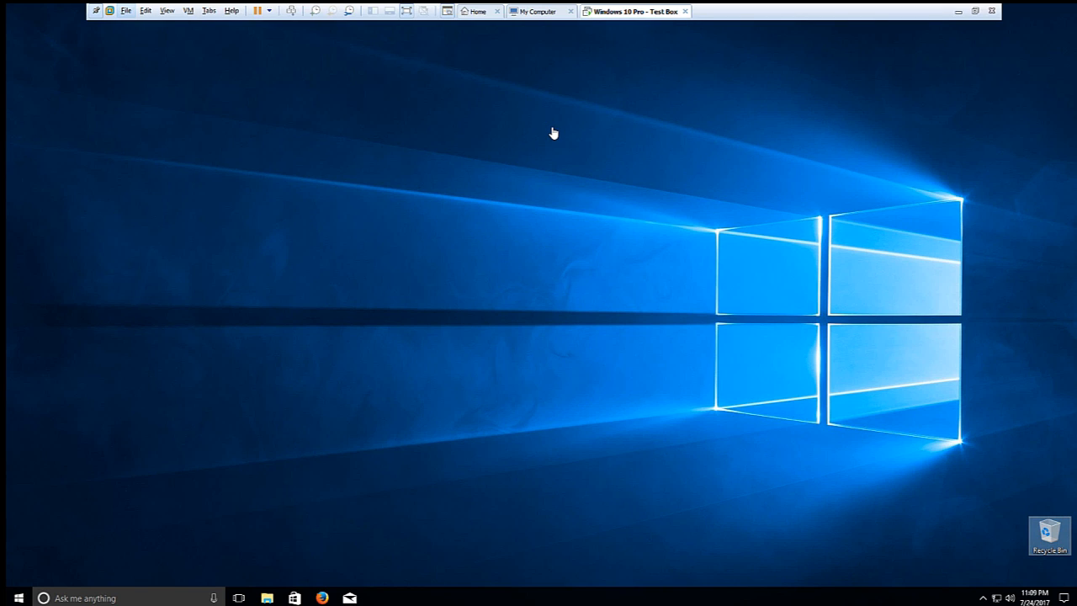
{"action": "mouse_move", "coordinate": [548, 130]}
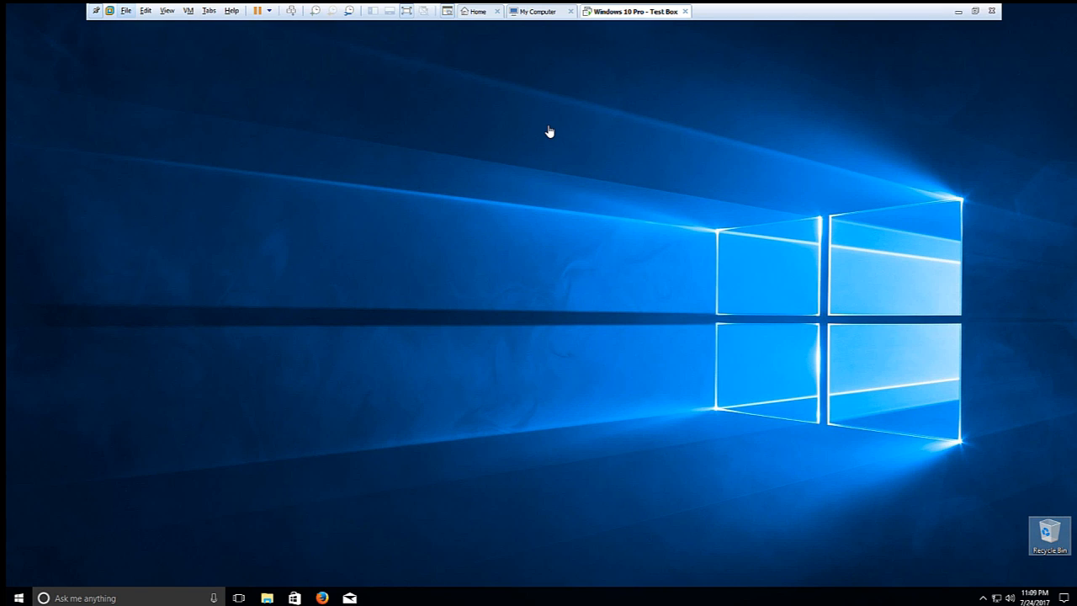
{"action": "mouse_move", "coordinate": [506, 184]}
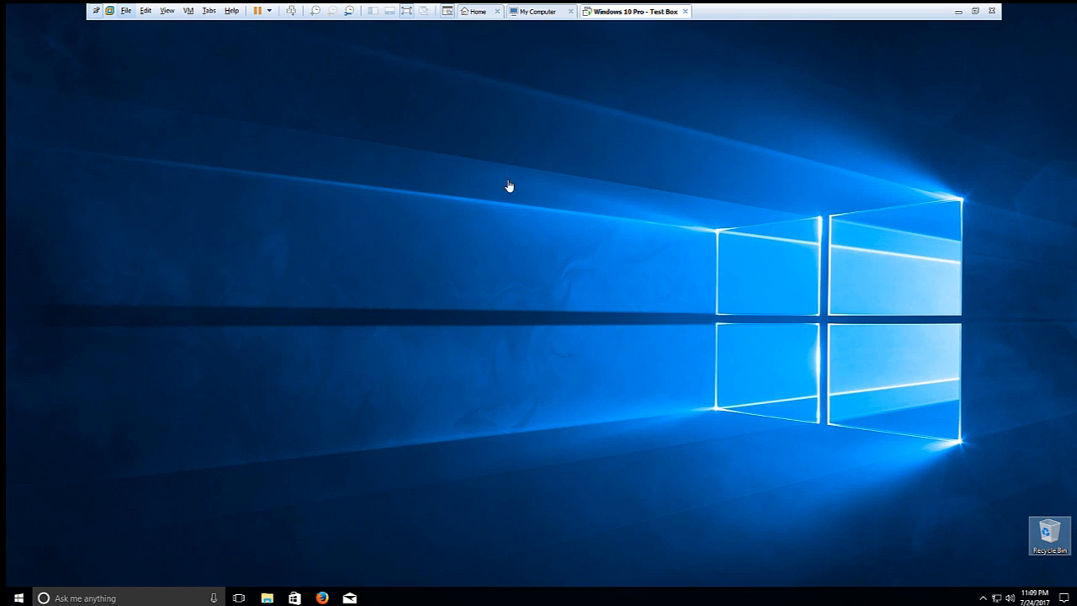
{"action": "mouse_move", "coordinate": [331, 534]}
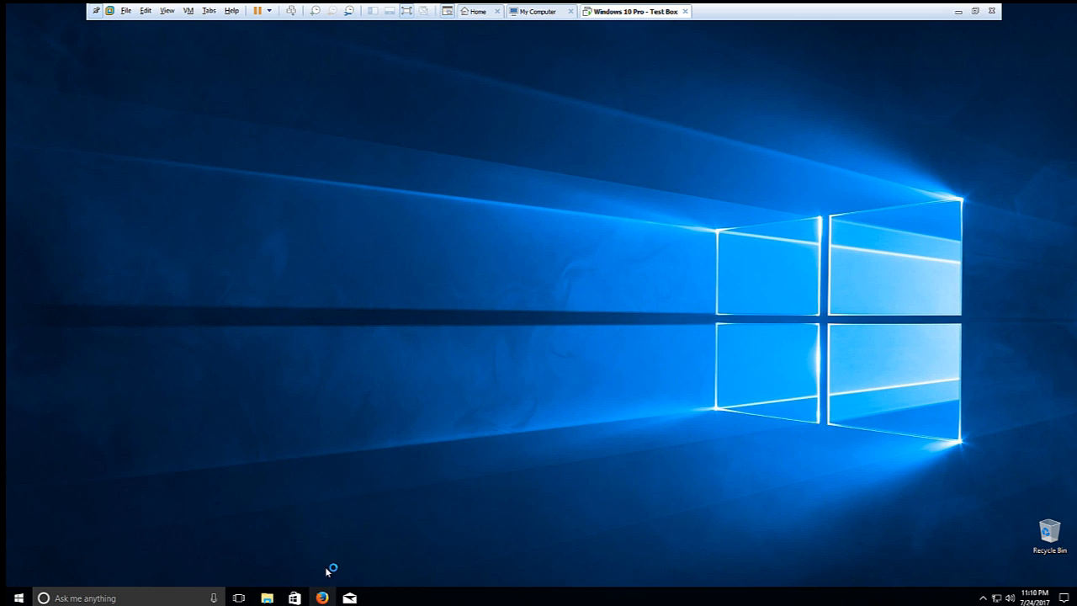
{"action": "mouse_move", "coordinate": [337, 113]}
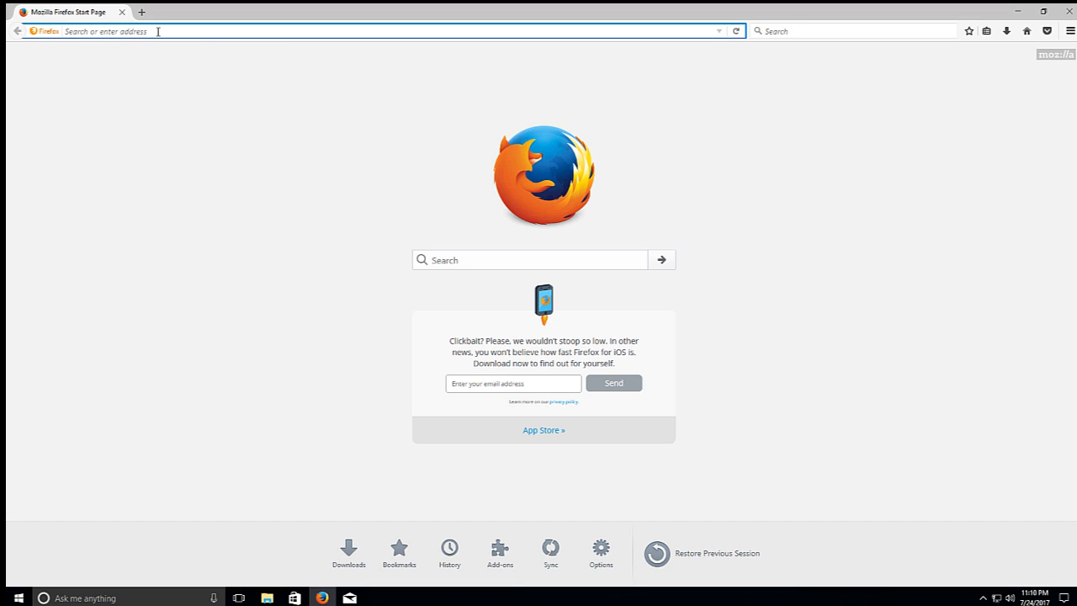
{"action": "type", "text": "w"}
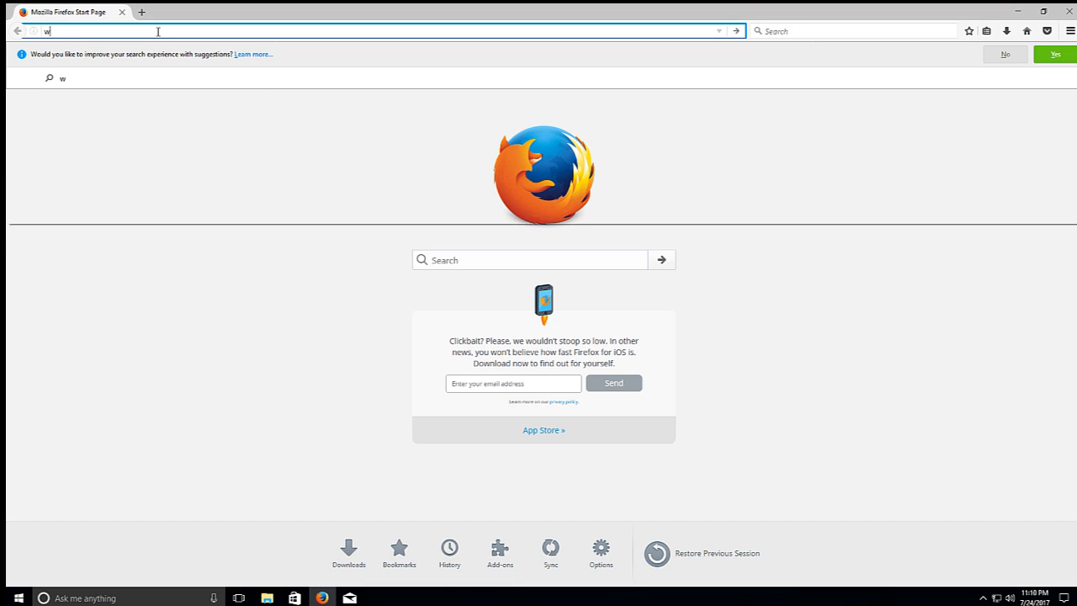
{"action": "type", "text": "ww.vmware.com"}
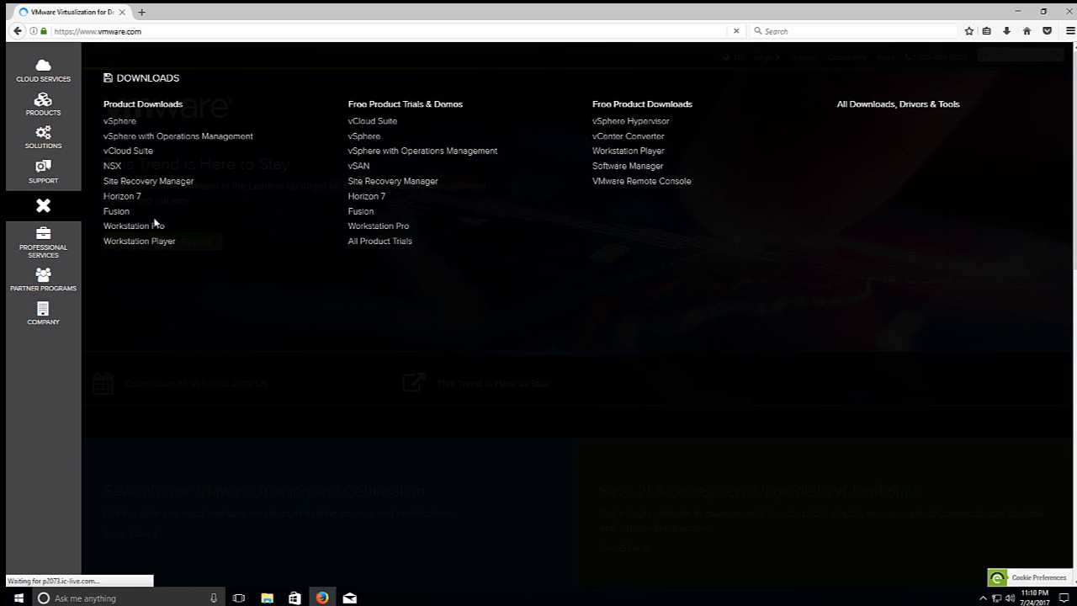
{"action": "mouse_move", "coordinate": [134, 226]}
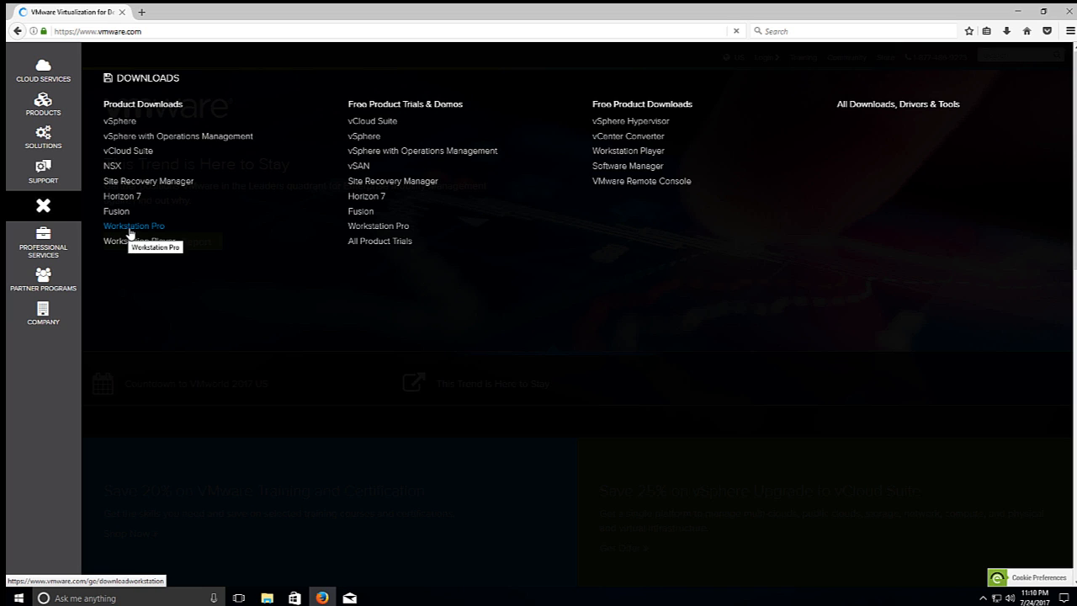
{"action": "left_click", "coordinate": [133, 225]}
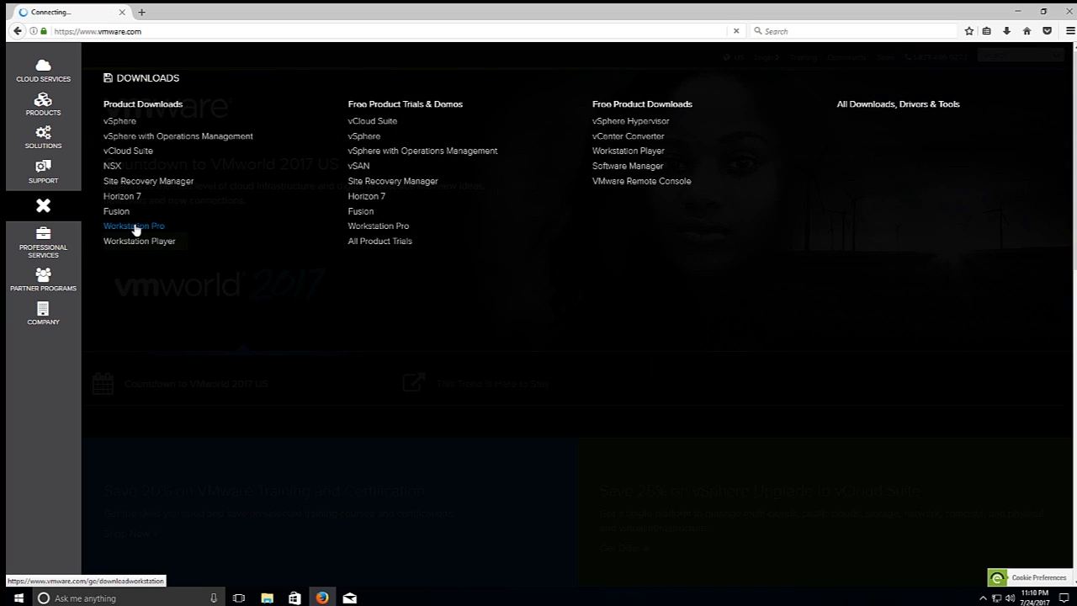
{"action": "left_click", "coordinate": [133, 226]}
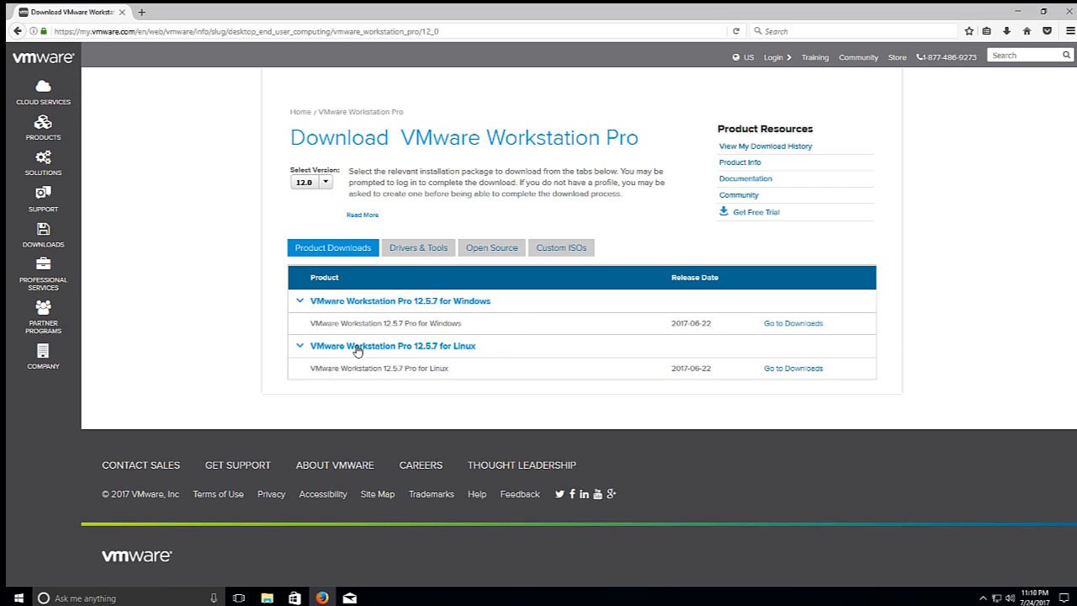
{"action": "mouse_move", "coordinate": [417, 347]}
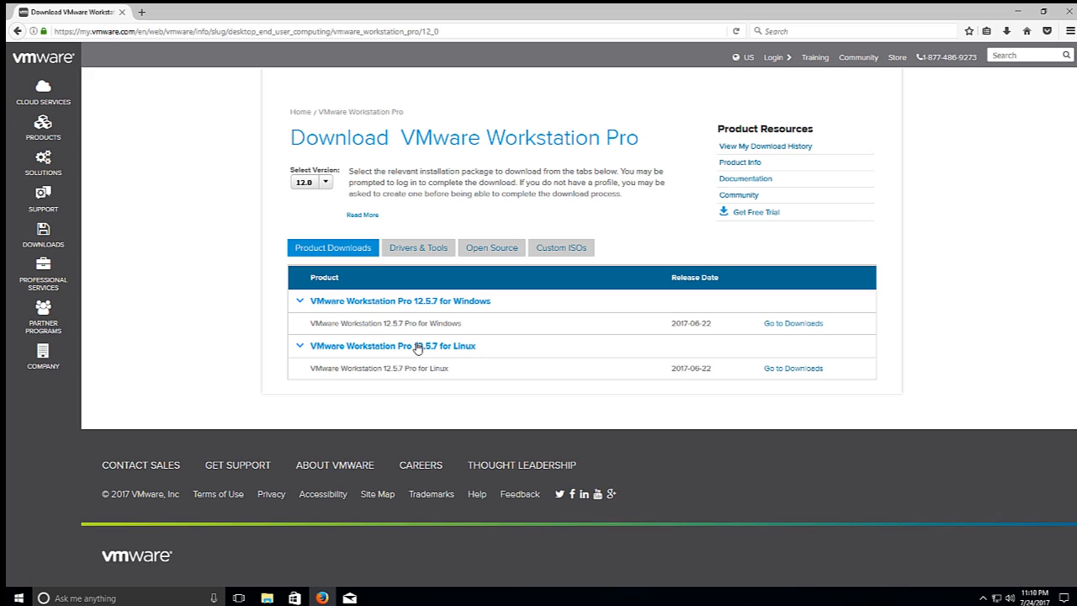
{"action": "mouse_move", "coordinate": [520, 375]}
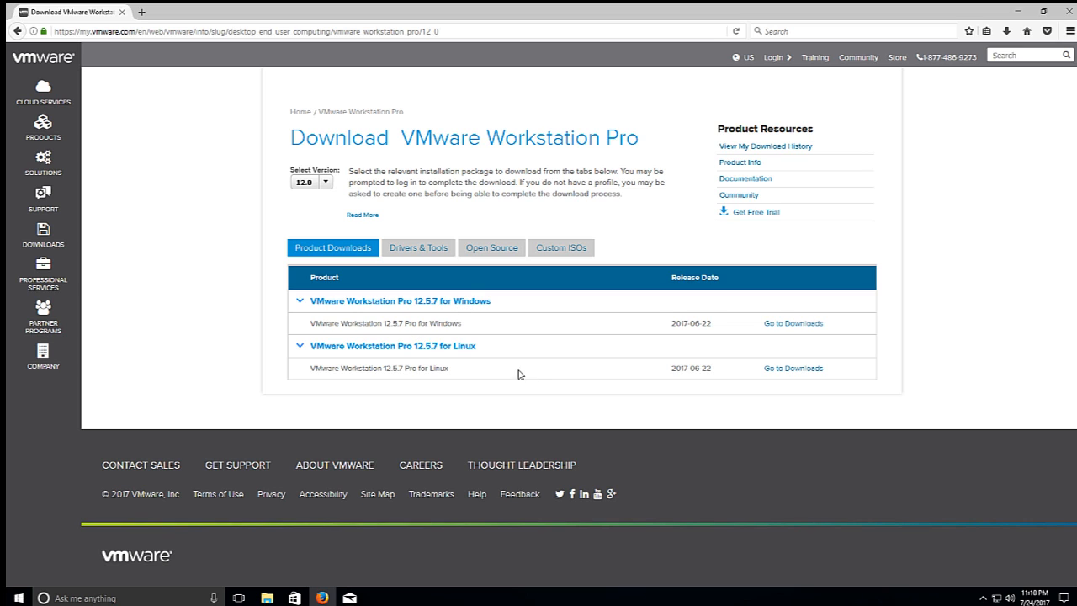
{"action": "mouse_move", "coordinate": [465, 305]}
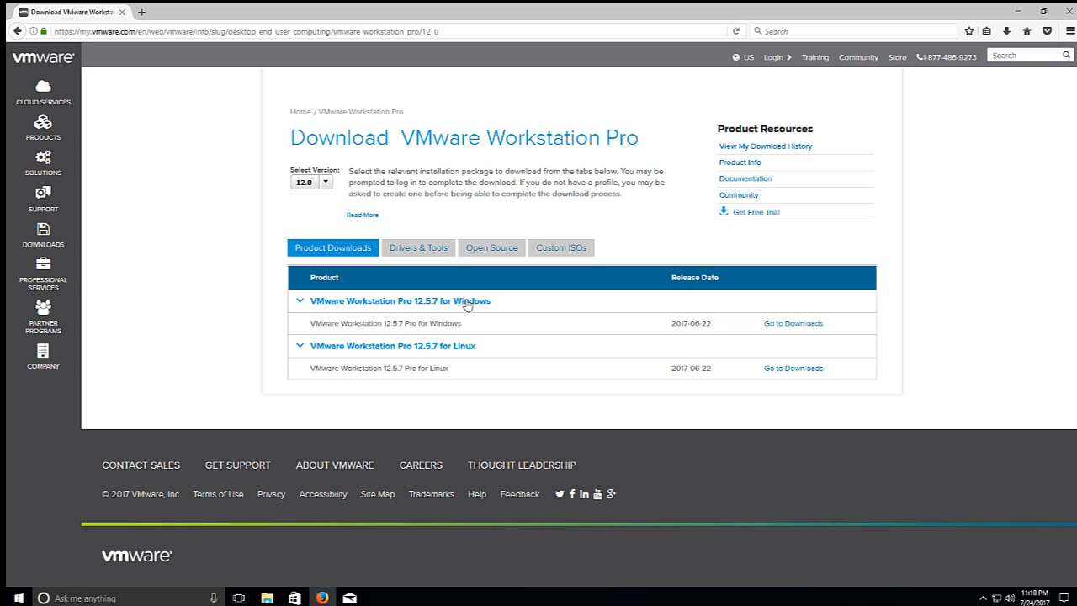
{"action": "mouse_move", "coordinate": [366, 305]}
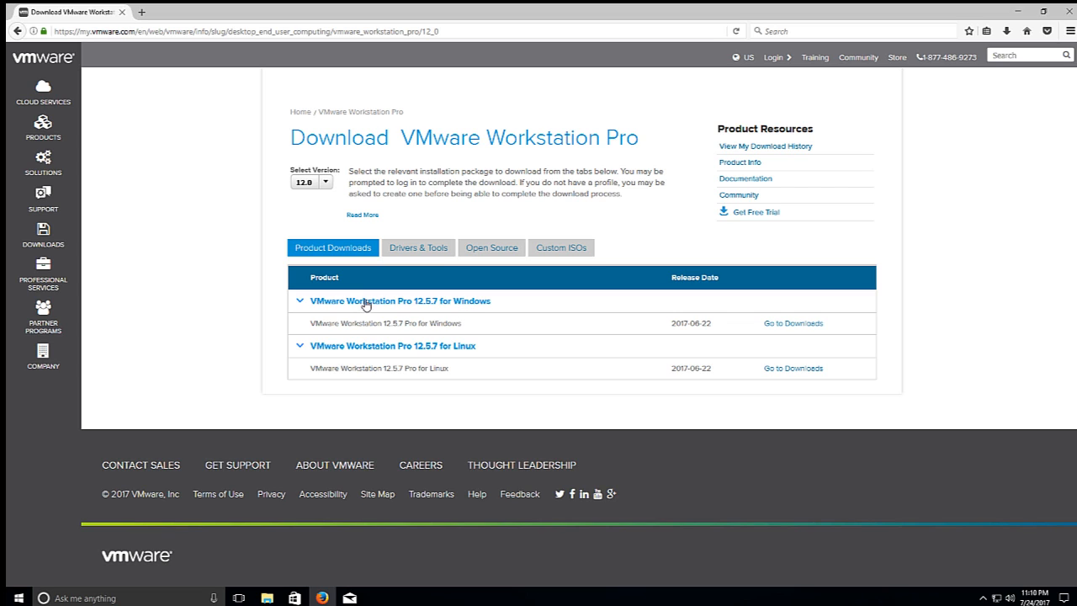
Step: Open the VMware Workstation 12.5.7 Pro for Windows downloads and choose Download Now
{"action": "left_click", "coordinate": [793, 323]}
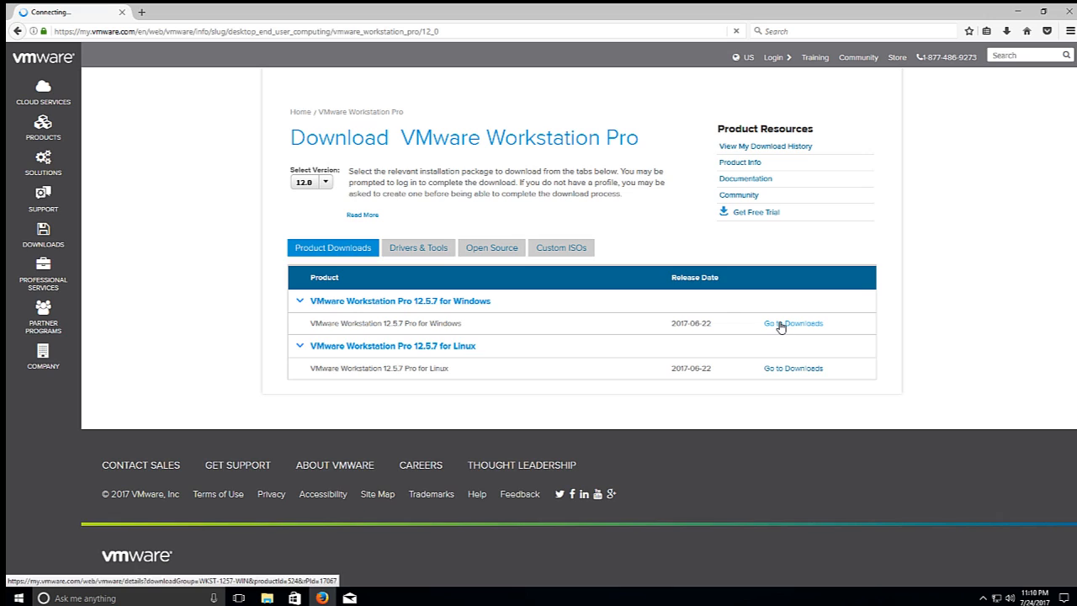
{"action": "left_click", "coordinate": [793, 323]}
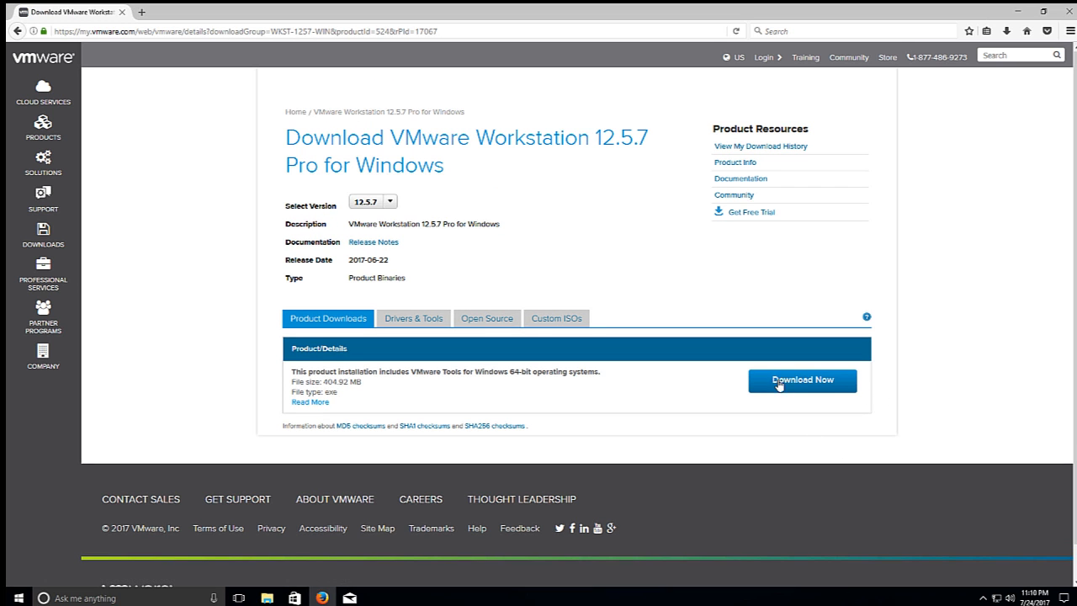
{"action": "left_click", "coordinate": [802, 380]}
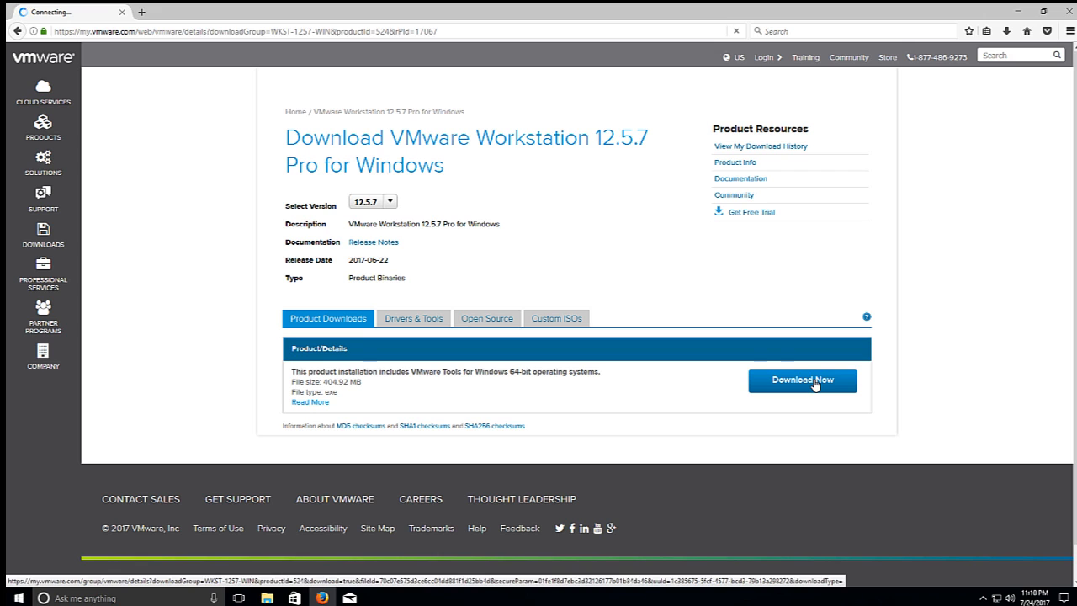
{"action": "left_click", "coordinate": [802, 381]}
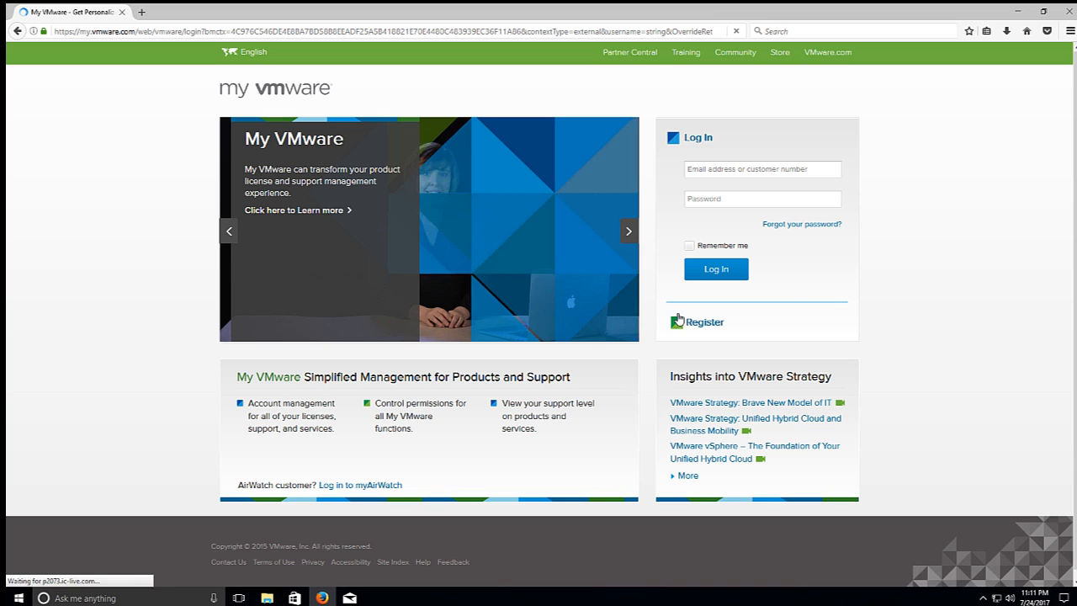
{"action": "mouse_move", "coordinate": [701, 297]}
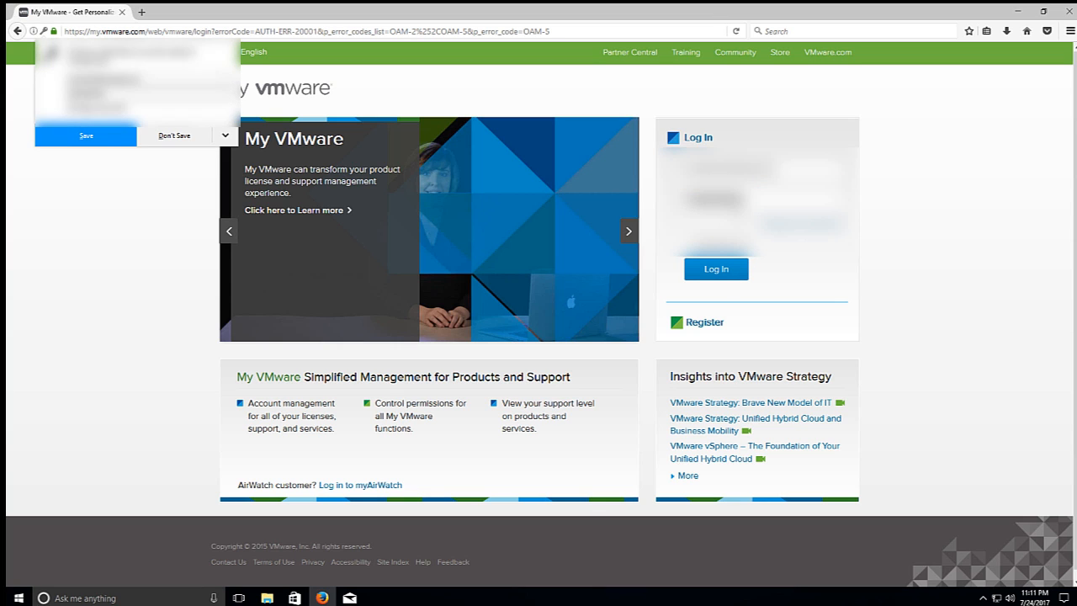
Step: Dismiss Firefox's save-password offer after logging in to My VMware
{"action": "left_click", "coordinate": [176, 136]}
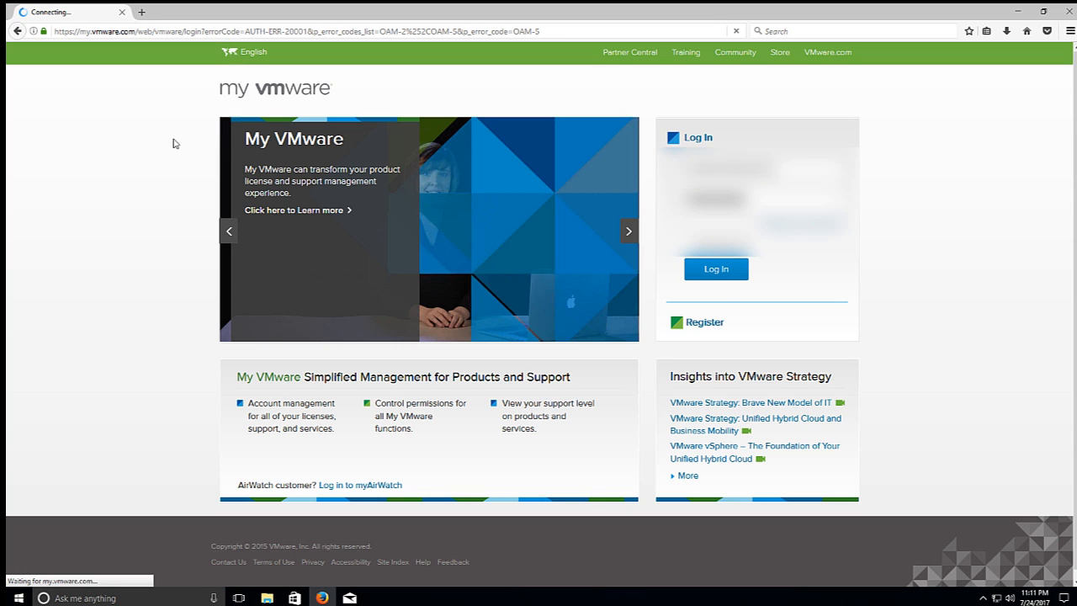
{"action": "left_click", "coordinate": [716, 268]}
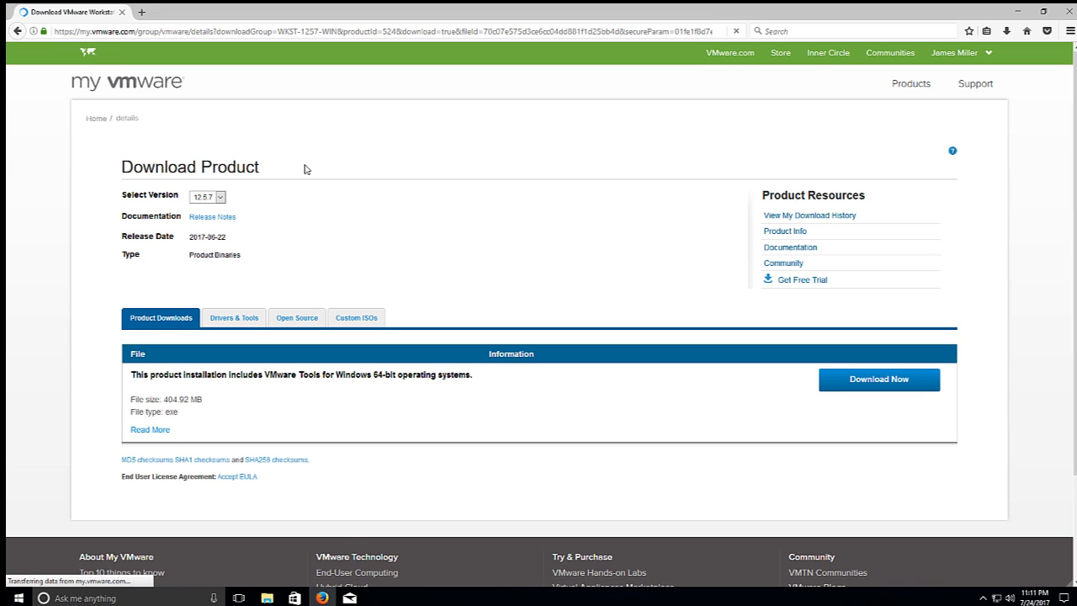
Step: Accept the license and save the 12.5.7 Windows installer to the Desktop, watching progress
{"action": "left_click", "coordinate": [238, 476]}
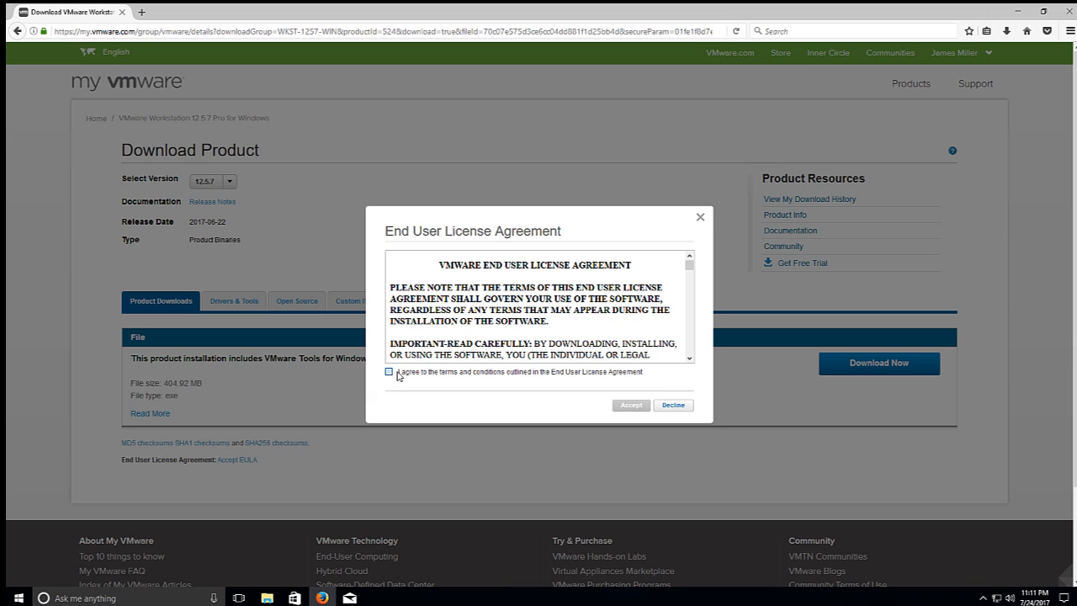
{"action": "left_click", "coordinate": [630, 405]}
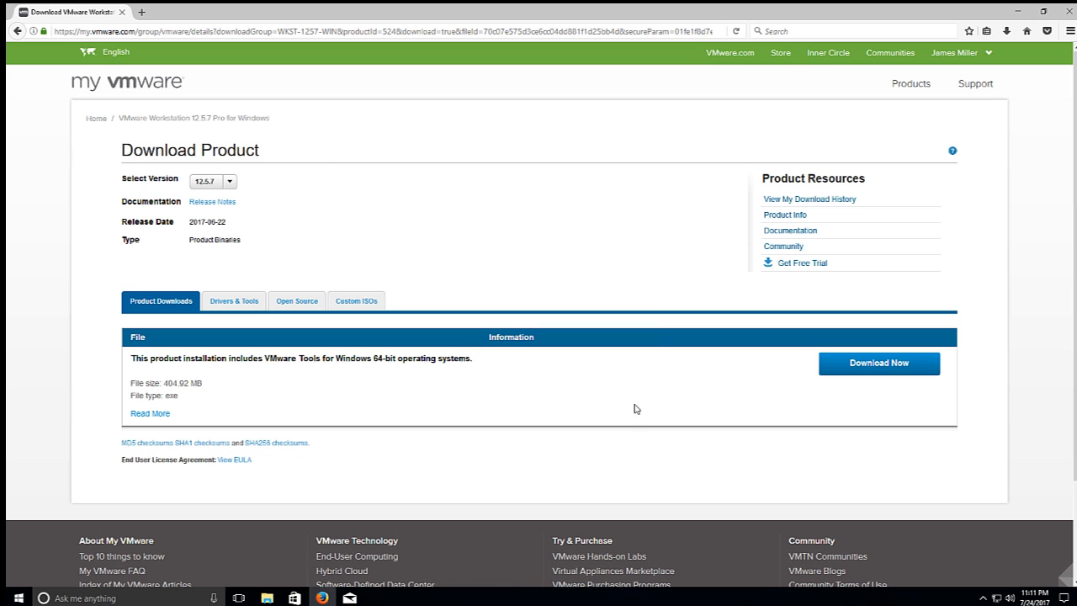
{"action": "mouse_move", "coordinate": [589, 337]}
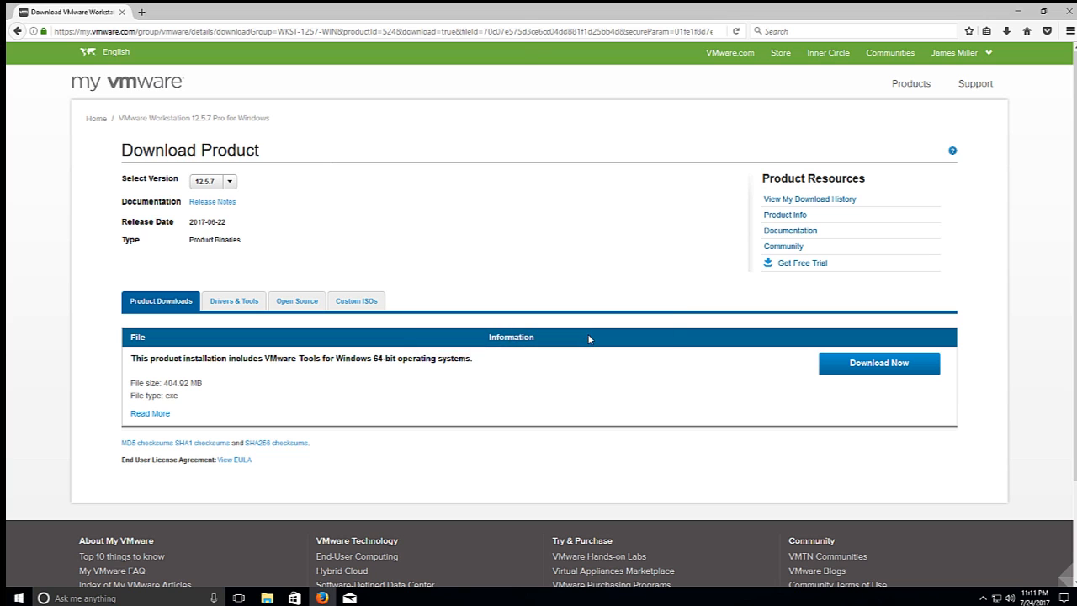
{"action": "left_click", "coordinate": [879, 363]}
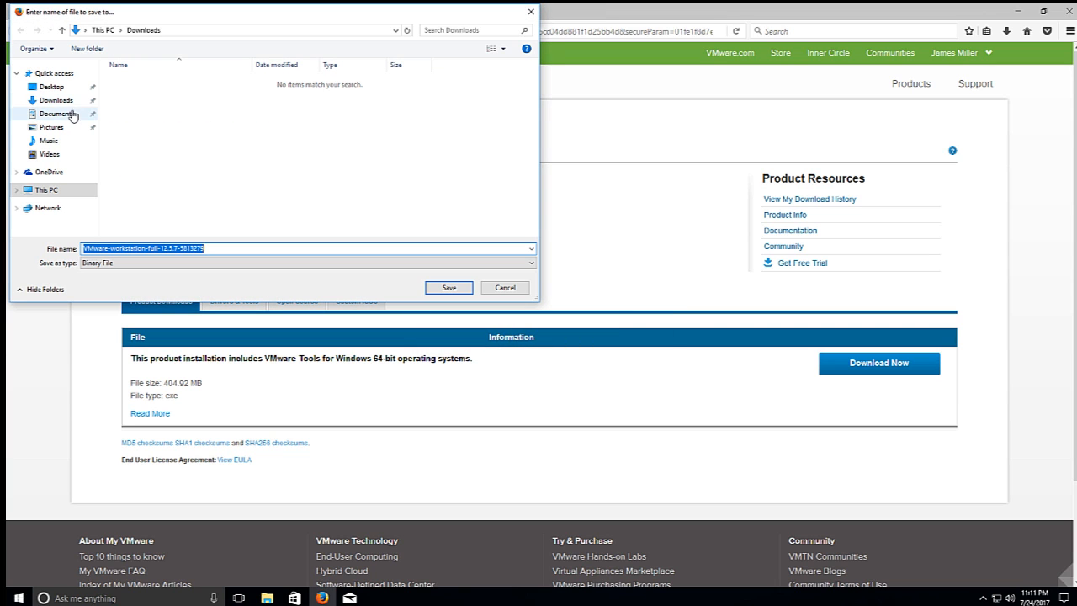
{"action": "left_click", "coordinate": [53, 86]}
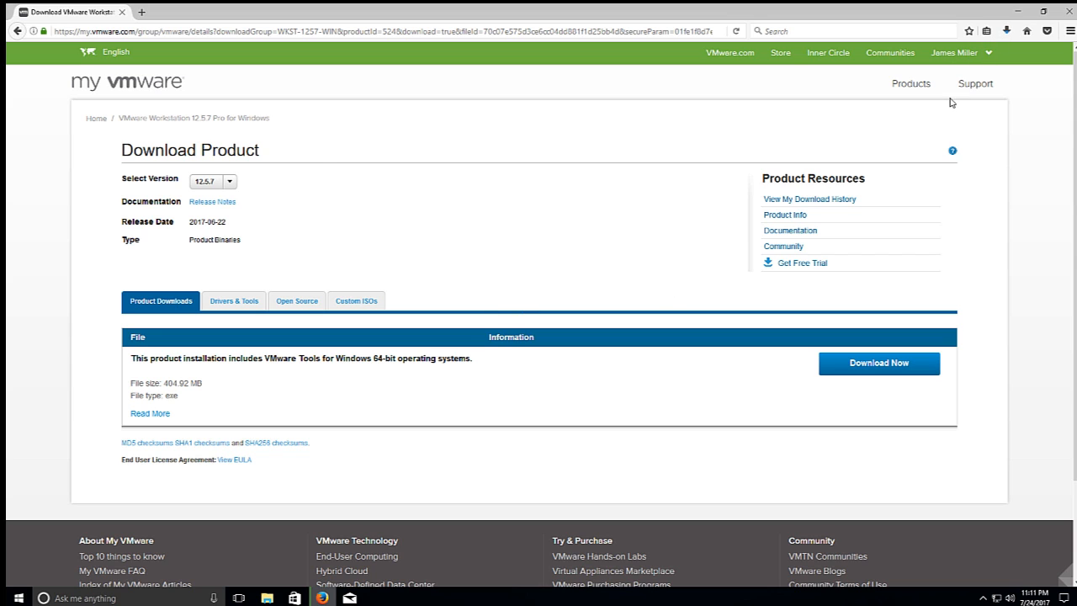
{"action": "left_click", "coordinate": [1009, 28]}
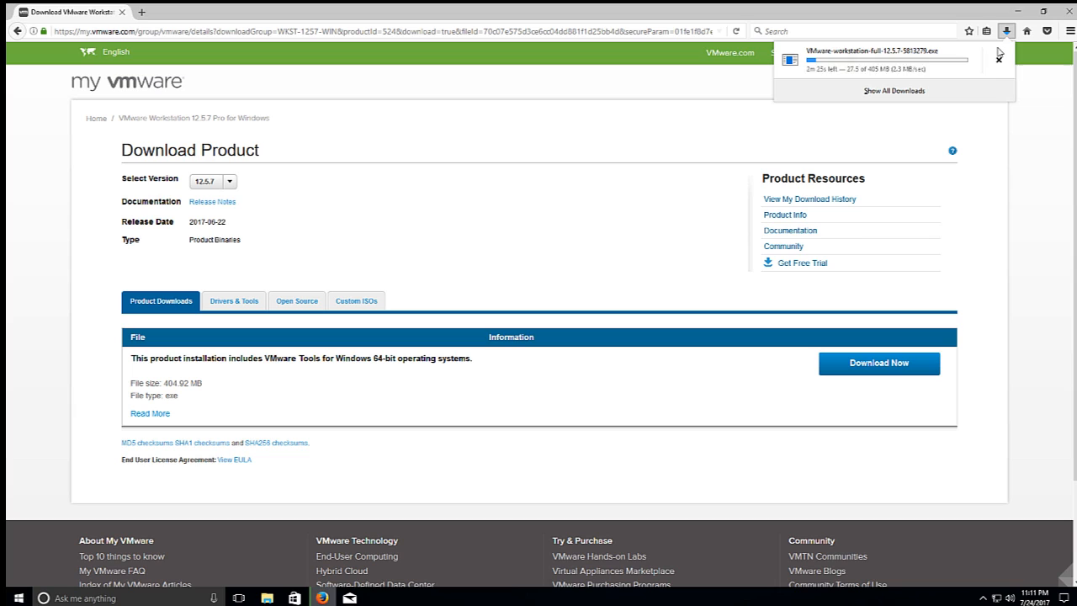
{"action": "mouse_move", "coordinate": [1009, 29]}
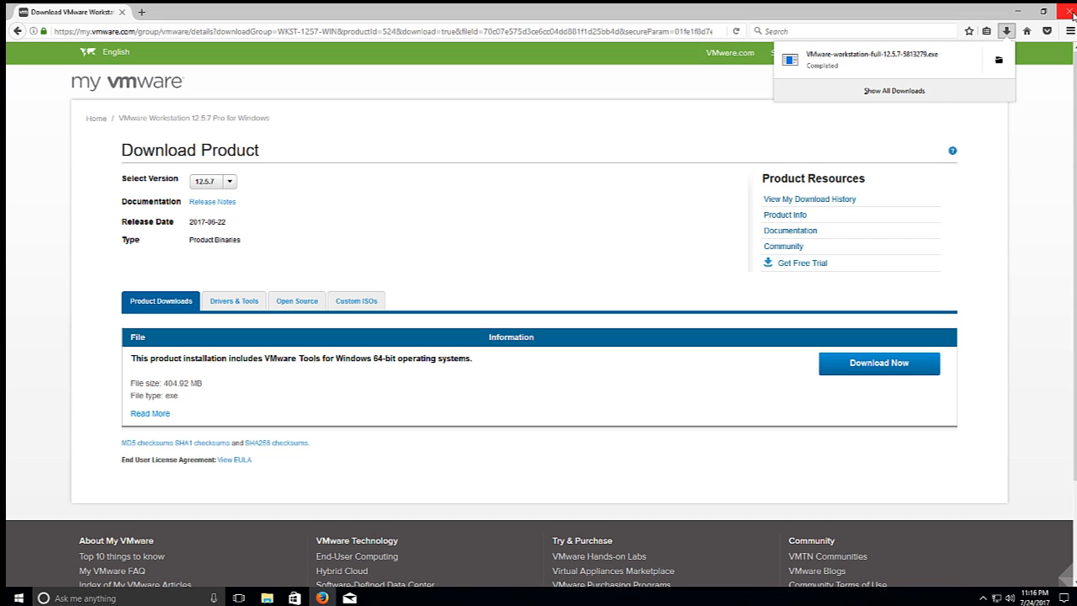
Step: Close Firefox and run the desktop VMware installer, approving User Account Control
{"action": "left_click", "coordinate": [1068, 10]}
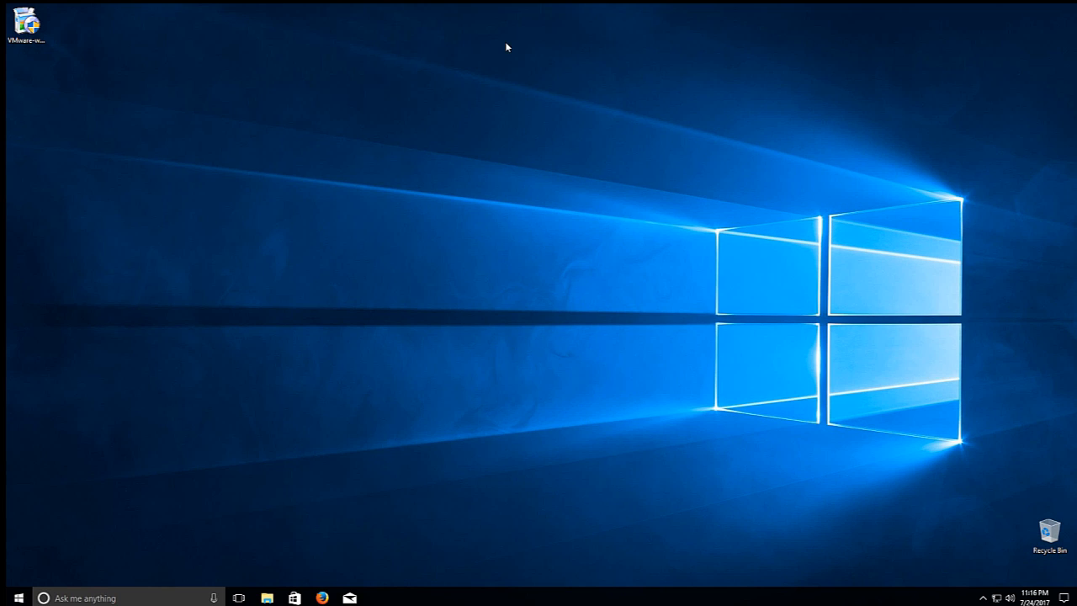
{"action": "left_click_drag", "start_coordinate": [25, 17], "coordinate": [69, 147]}
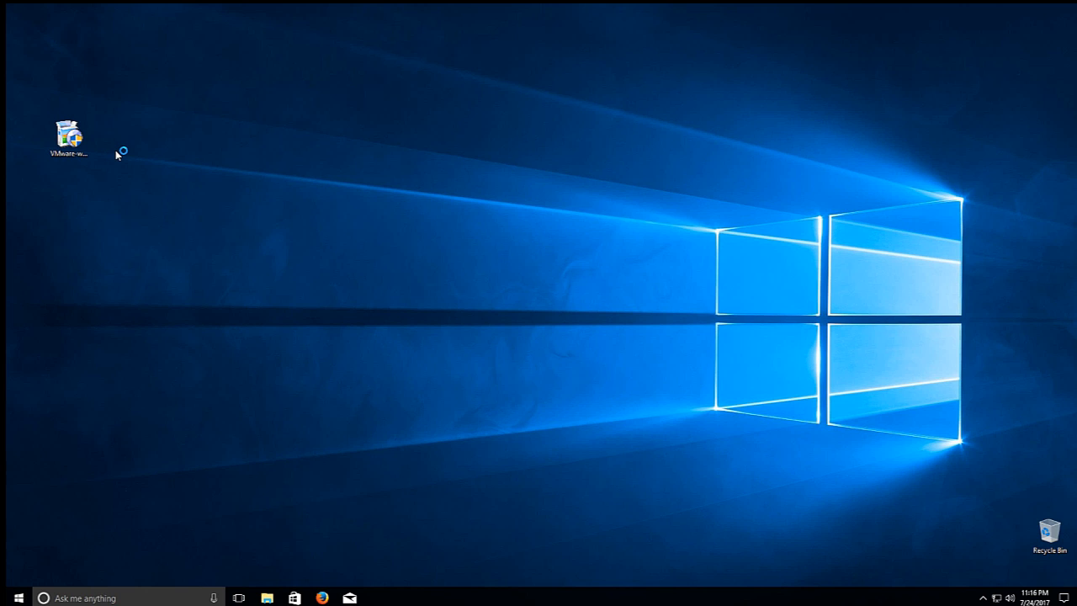
{"action": "double_click", "coordinate": [69, 130]}
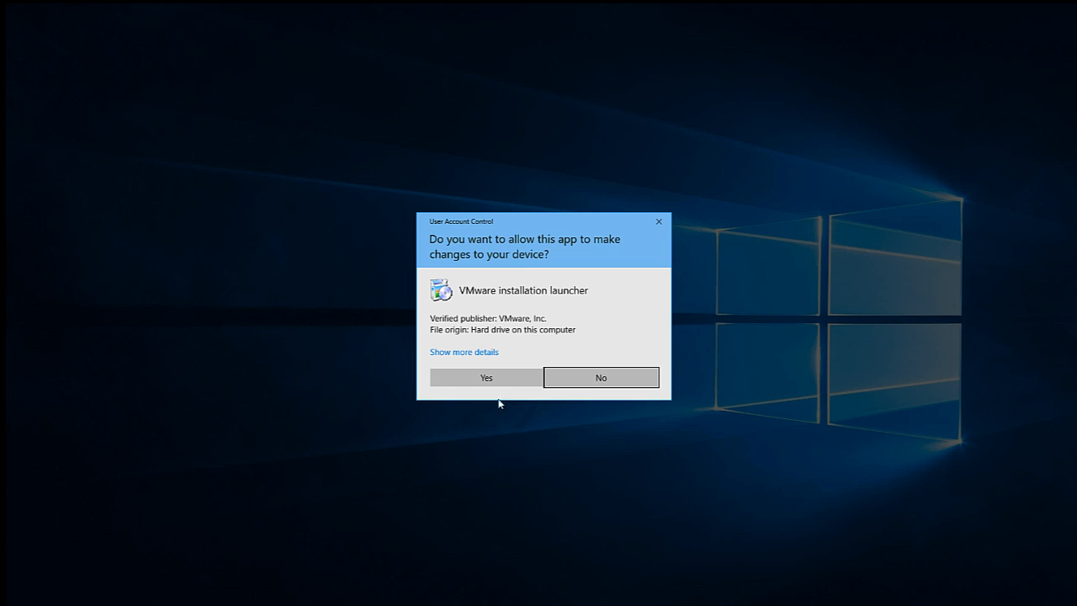
{"action": "left_click", "coordinate": [484, 376]}
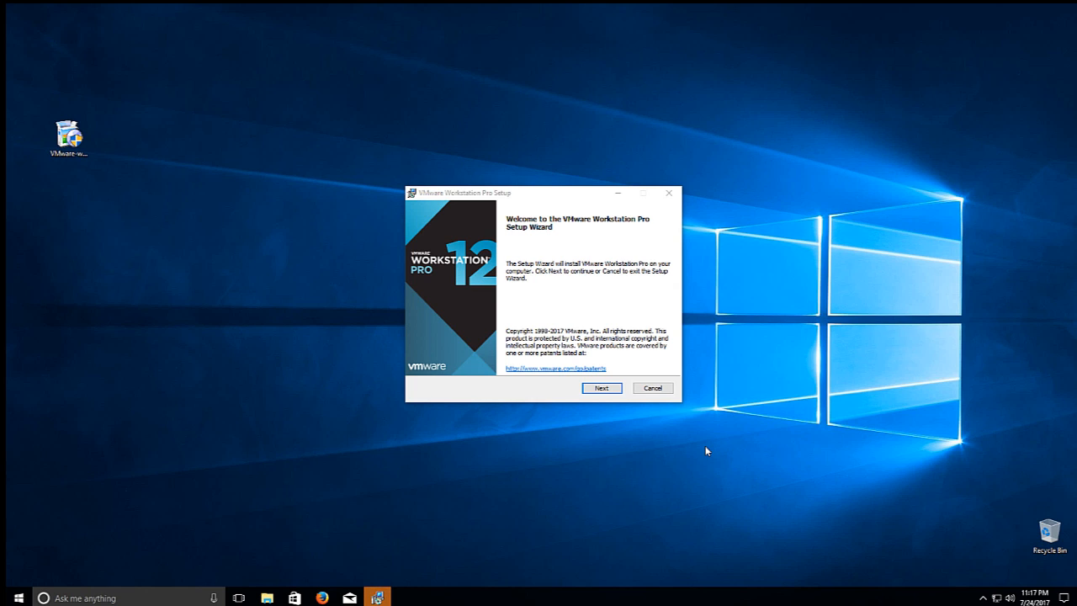
{"action": "mouse_move", "coordinate": [692, 438]}
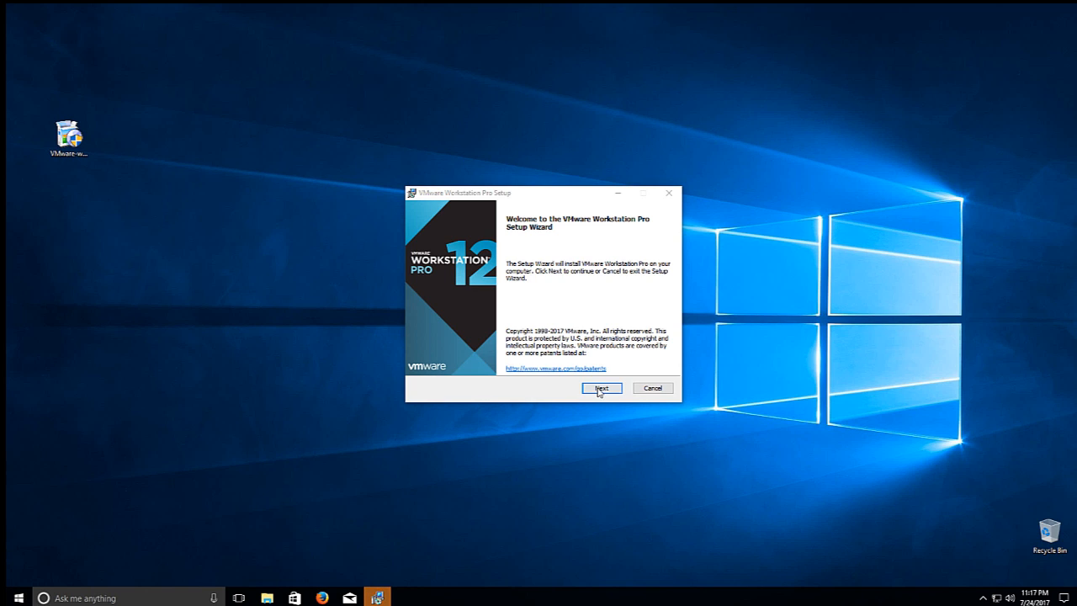
Step: Pass Welcome, Custom Setup, User Experience and Shortcuts pages, then begin installing
{"action": "left_click", "coordinate": [603, 388]}
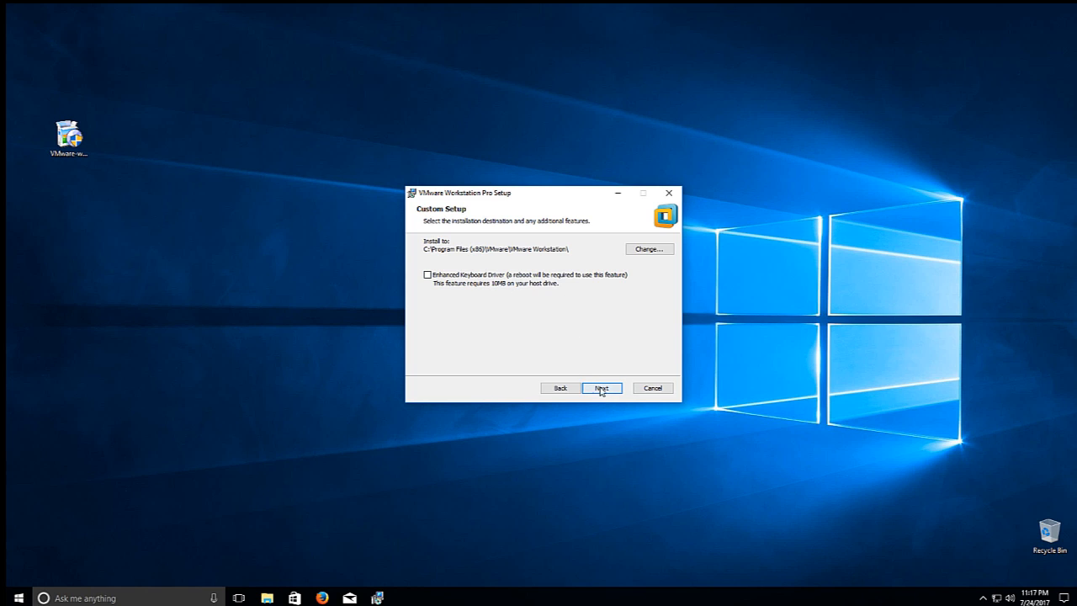
{"action": "left_click", "coordinate": [602, 388]}
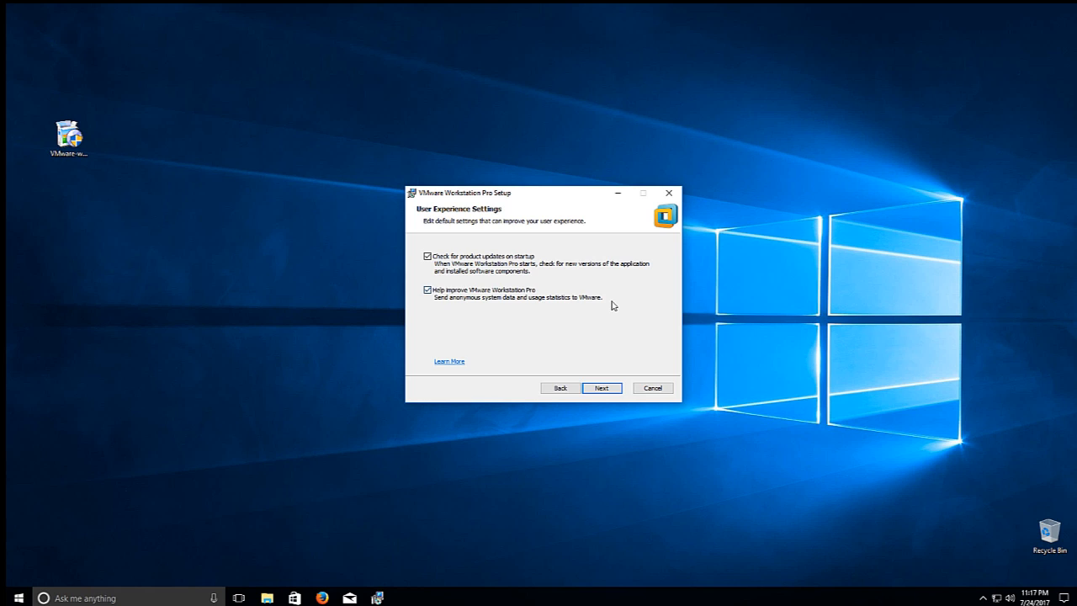
{"action": "left_click", "coordinate": [425, 289]}
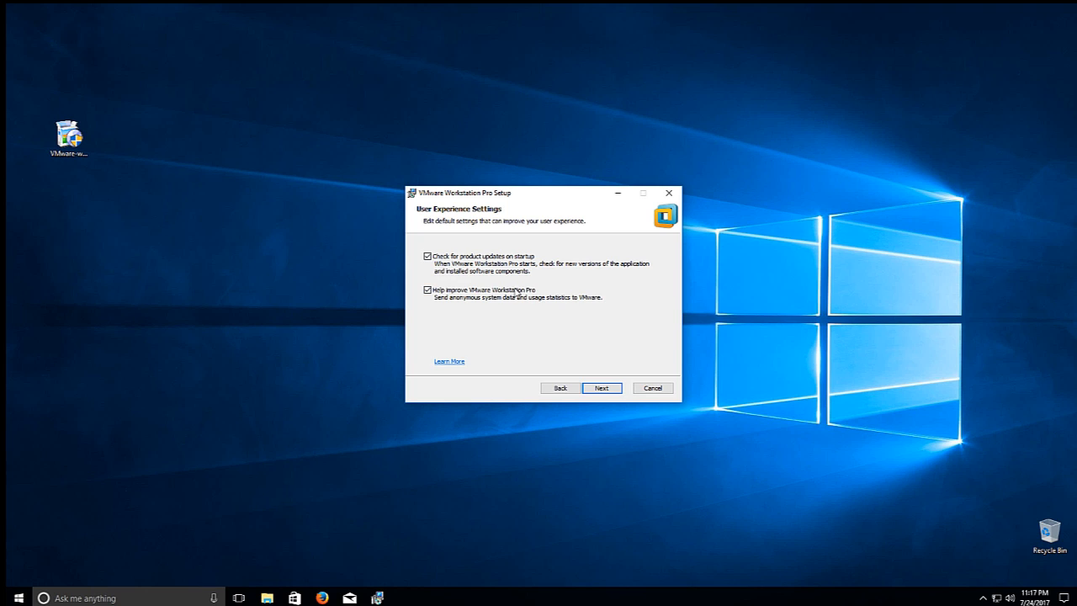
{"action": "left_click", "coordinate": [426, 298]}
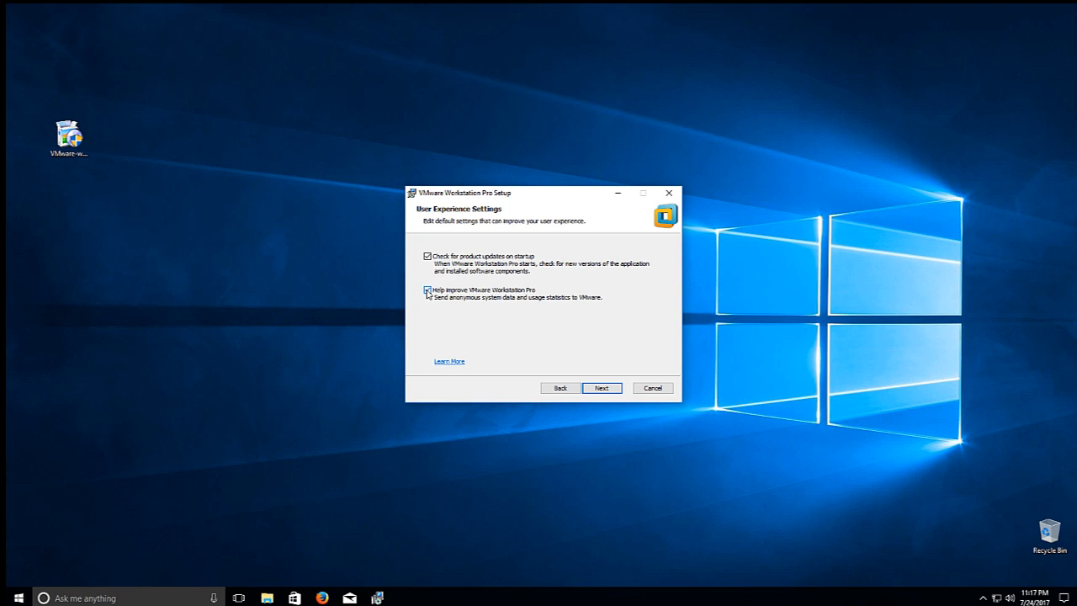
{"action": "left_click", "coordinate": [602, 388]}
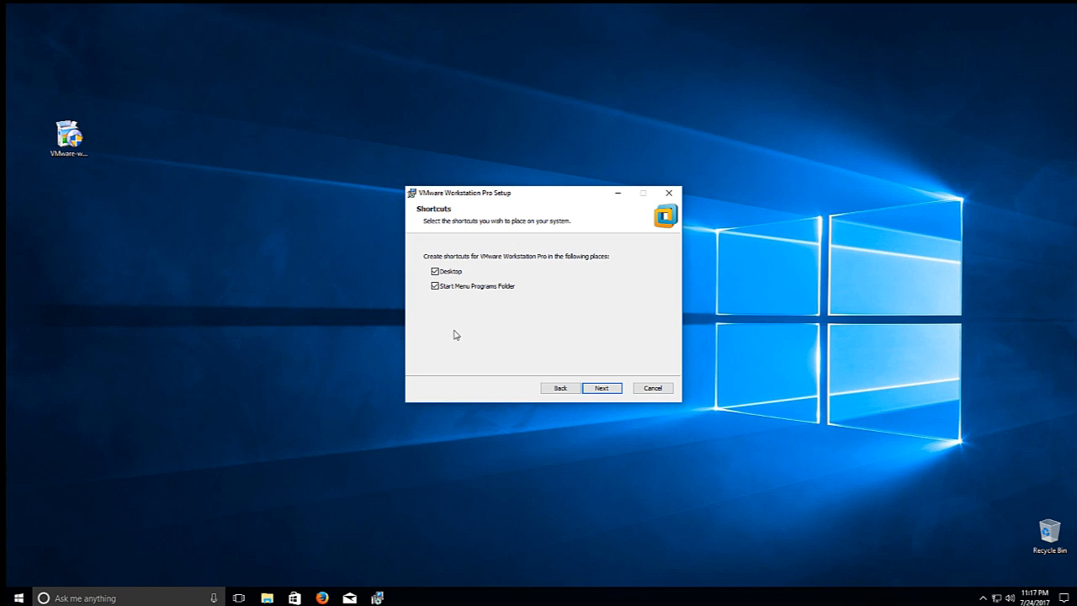
{"action": "mouse_move", "coordinate": [339, 308]}
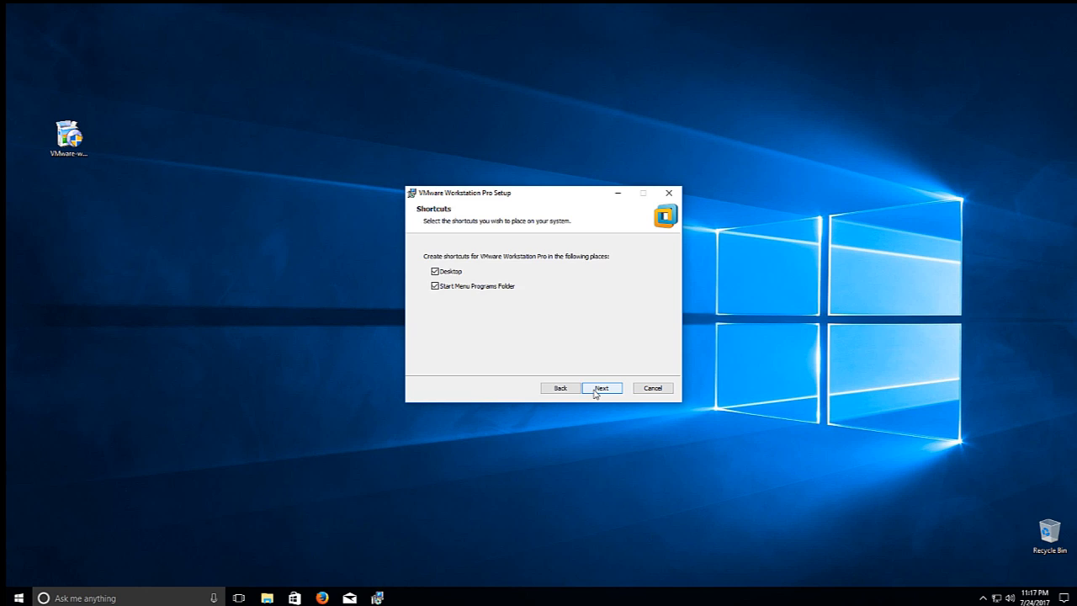
{"action": "left_click", "coordinate": [603, 388]}
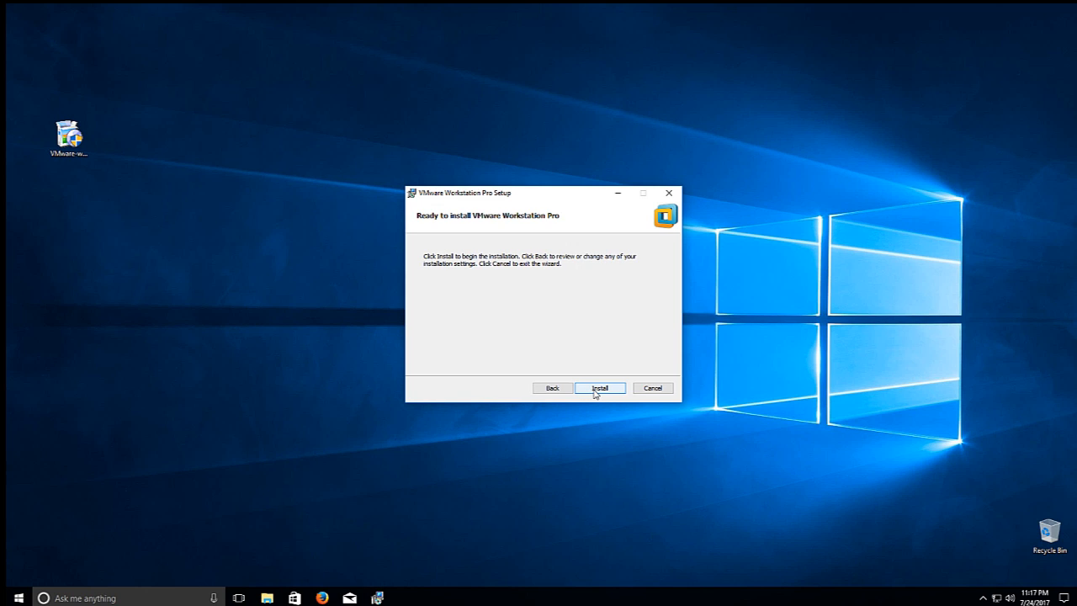
{"action": "left_click", "coordinate": [600, 388]}
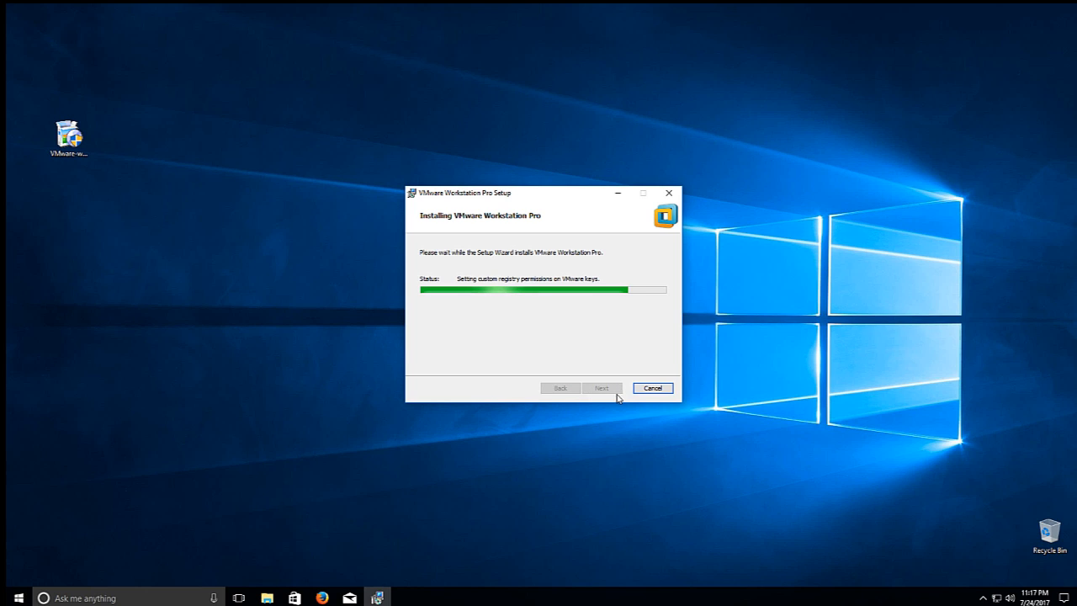
{"action": "mouse_move", "coordinate": [640, 457]}
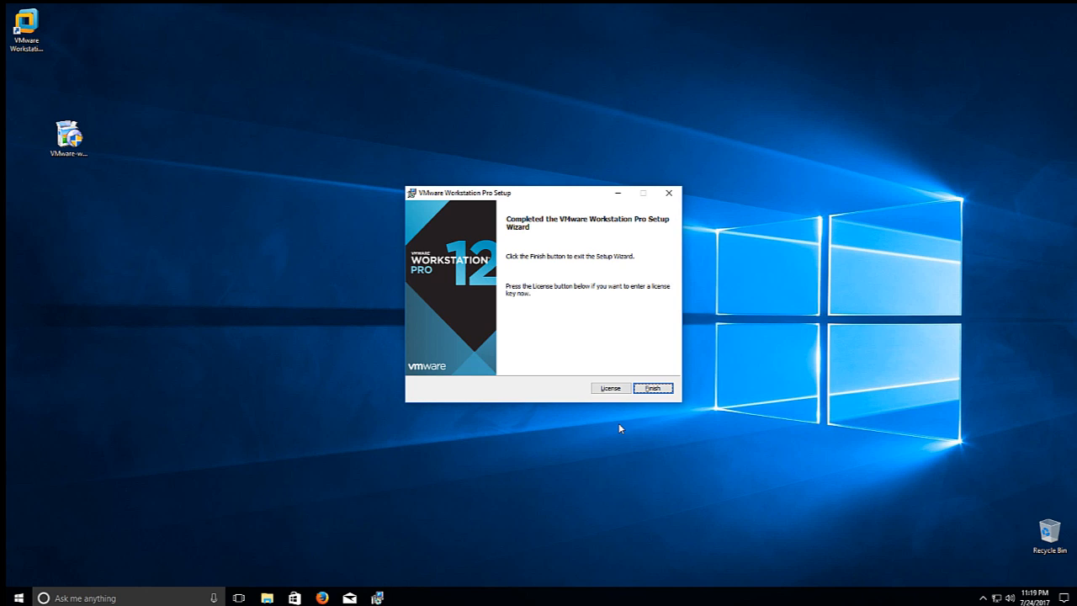
{"action": "mouse_move", "coordinate": [667, 415]}
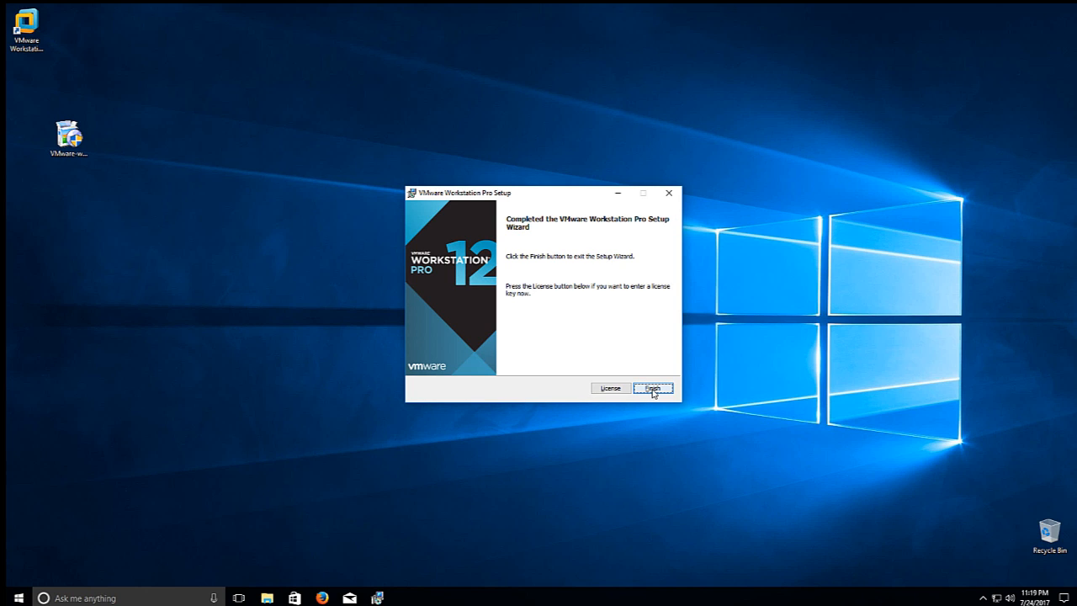
Step: Close the completed Workstation Pro setup wizard with Finish
{"action": "left_click", "coordinate": [655, 388]}
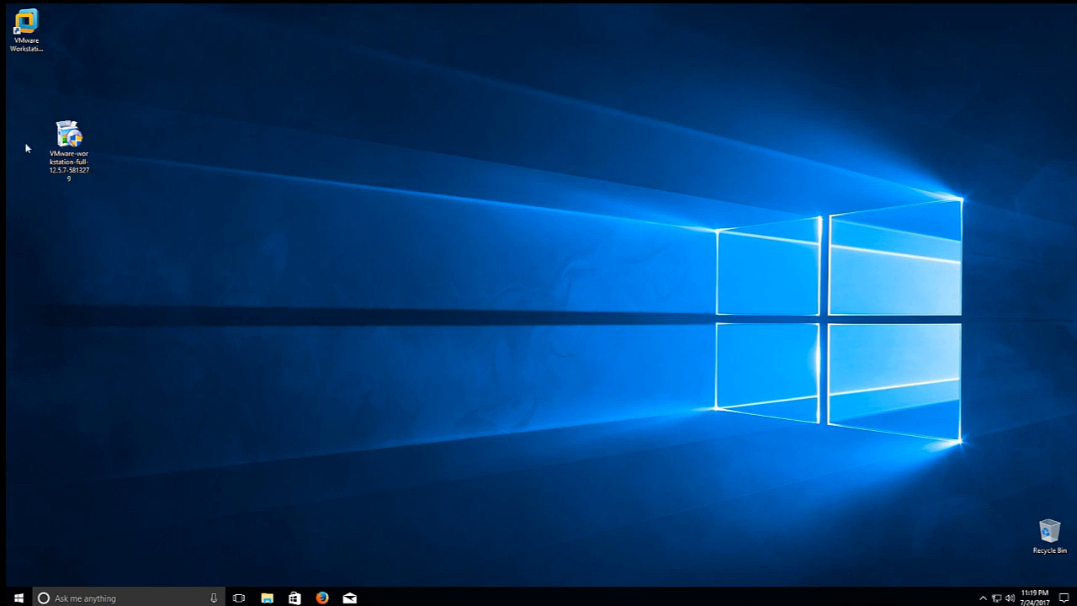
Step: Delete the downloaded installer from the desktop and select the Workstation Pro shortcut
{"action": "left_click", "coordinate": [72, 135]}
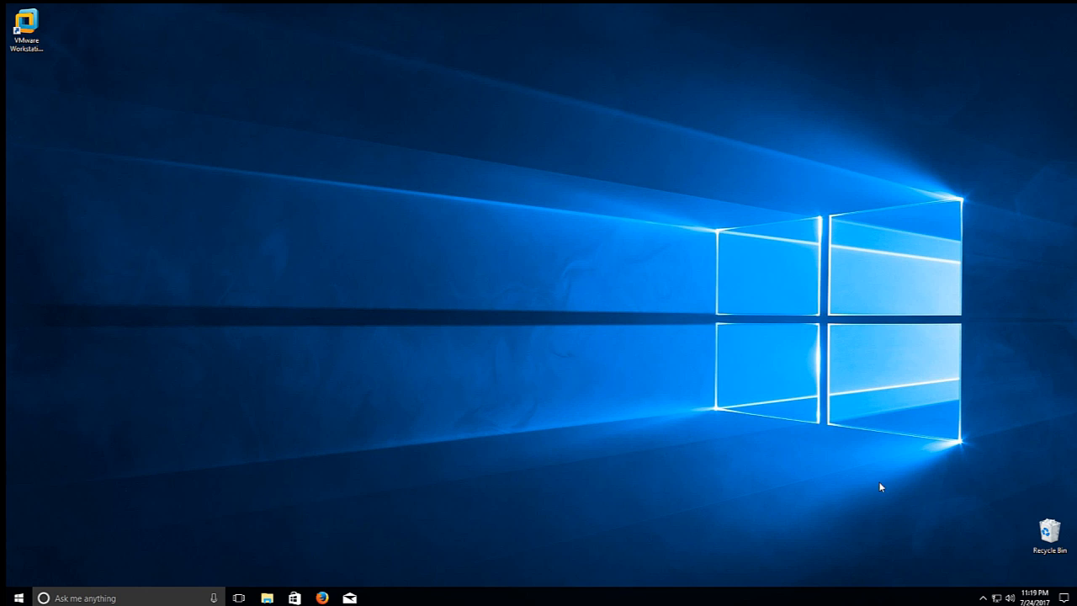
{"action": "right_click", "coordinate": [1042, 532]}
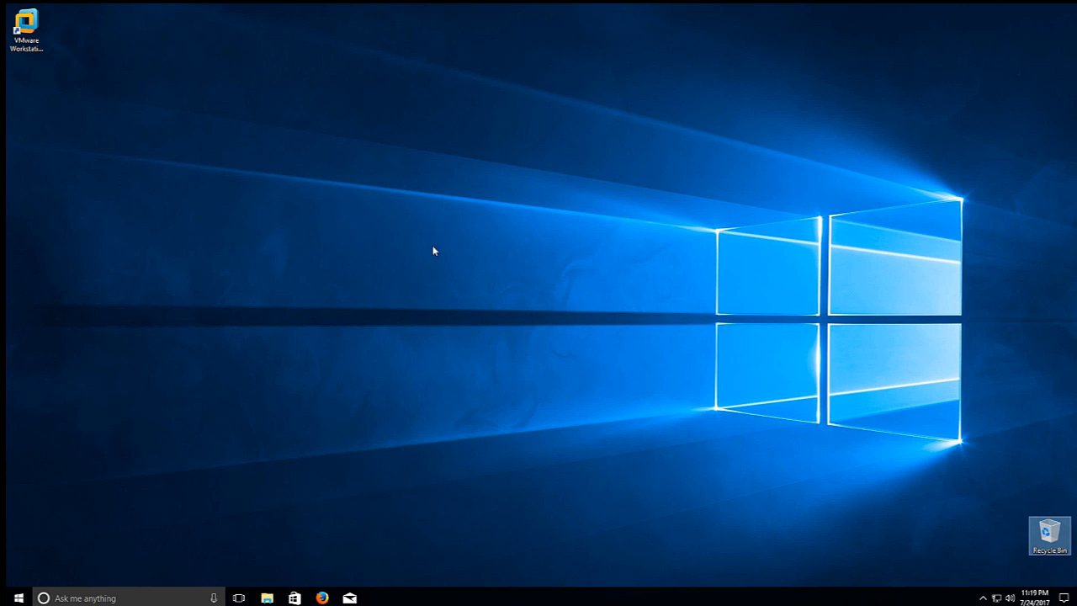
{"action": "left_click", "coordinate": [32, 26]}
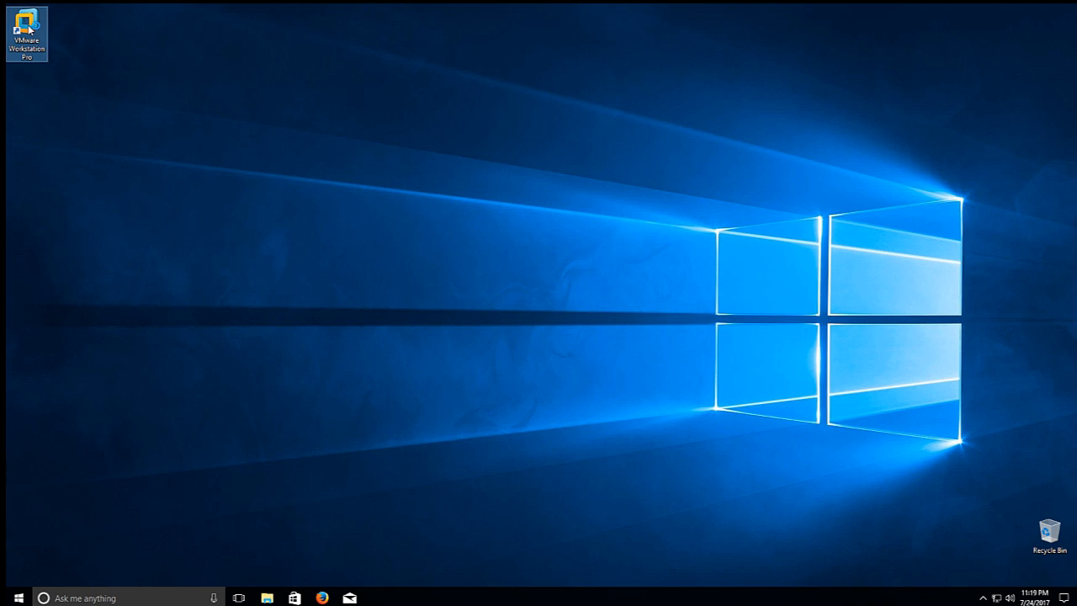
Step: Launch Workstation Pro, choose the 30-day trial, submit an email, and finish
{"action": "double_click", "coordinate": [30, 24]}
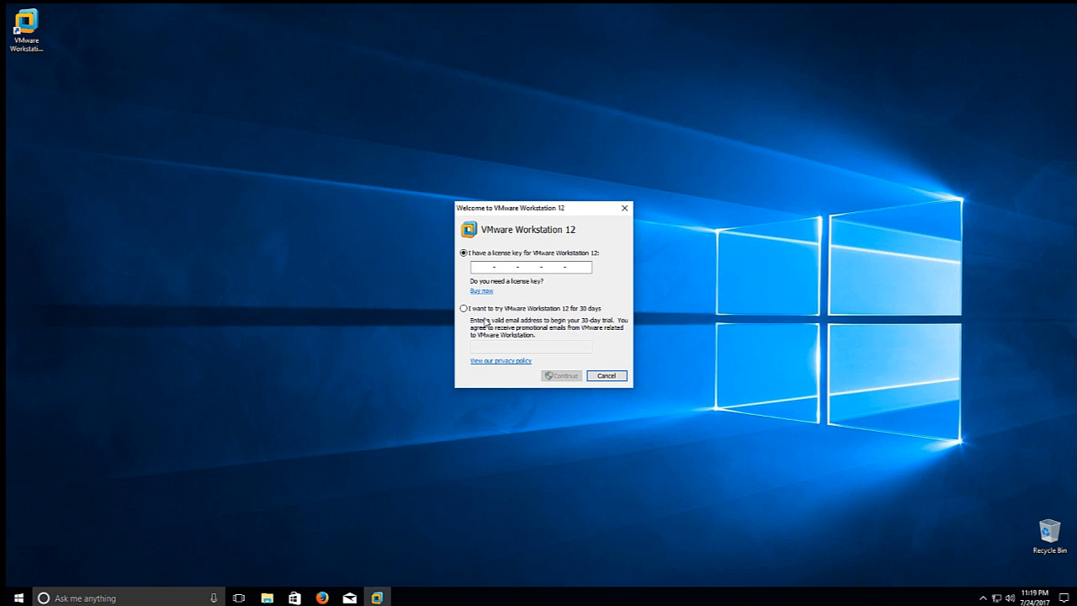
{"action": "mouse_move", "coordinate": [511, 344]}
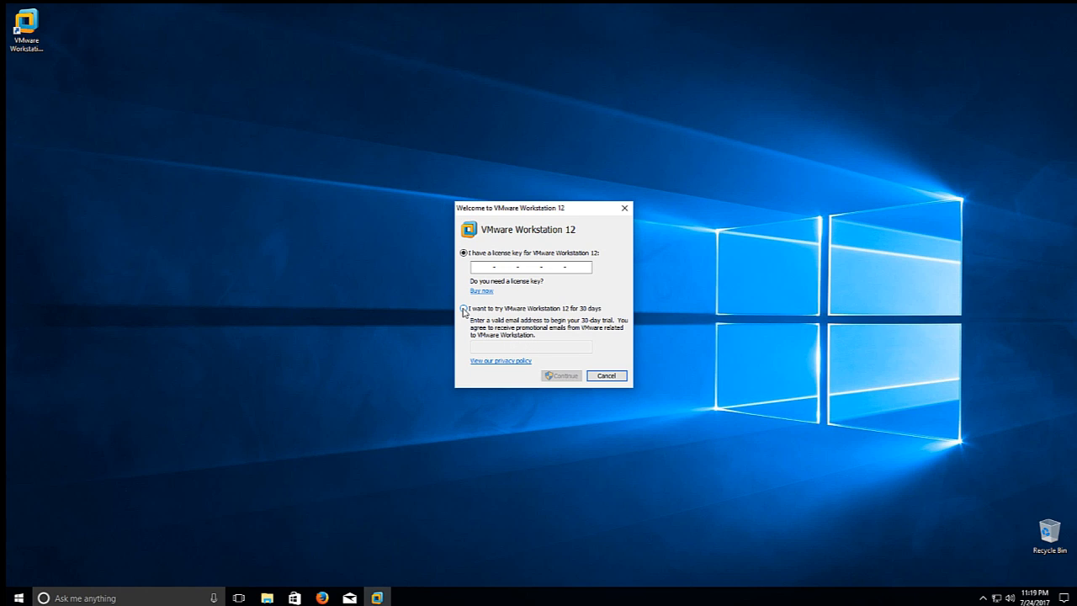
{"action": "left_click", "coordinate": [464, 309]}
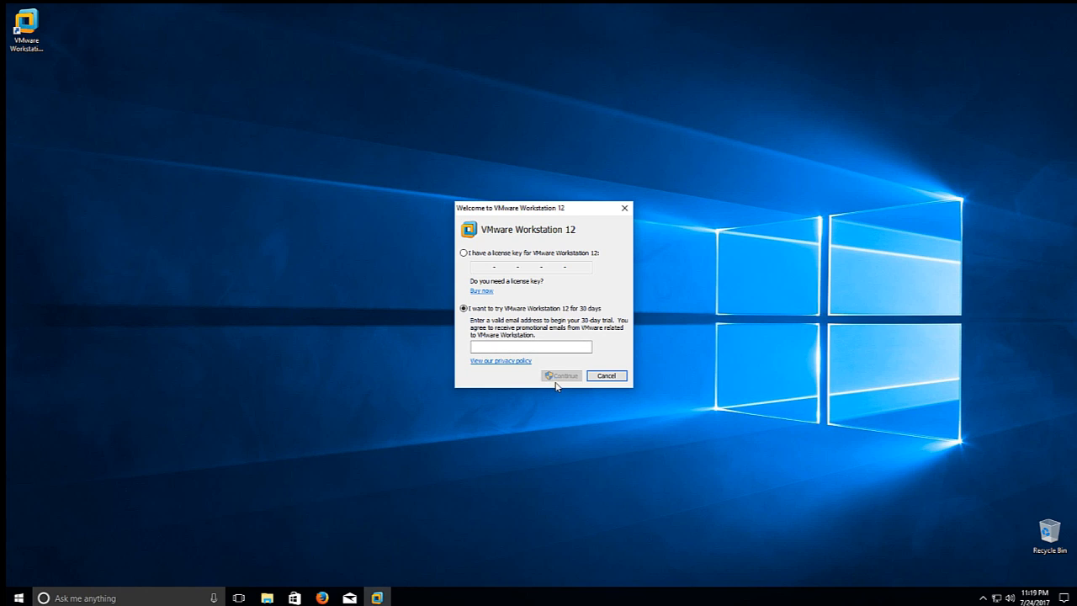
{"action": "mouse_move", "coordinate": [519, 390]}
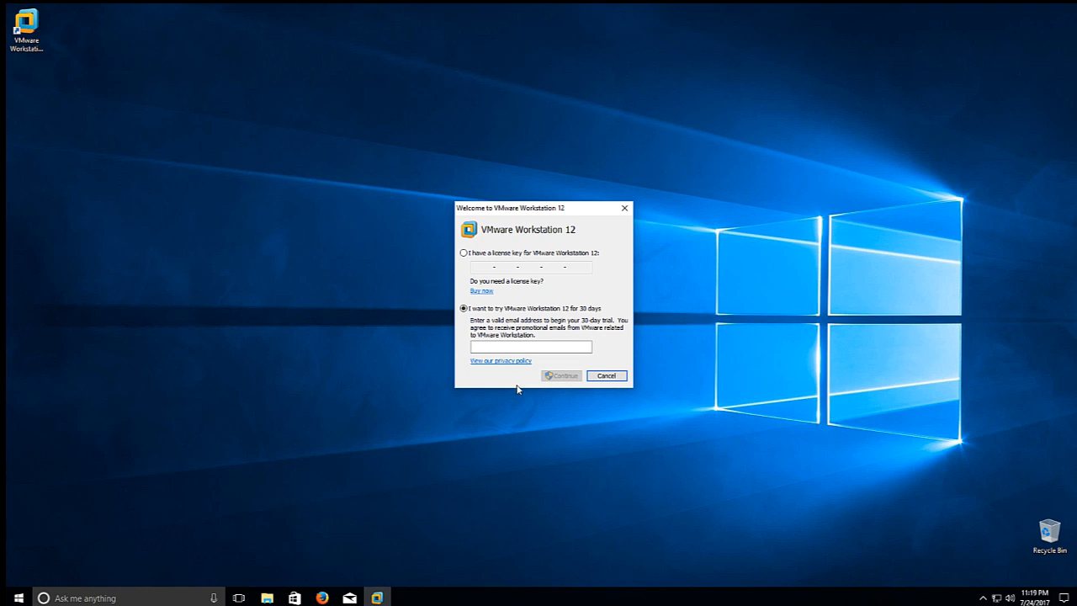
{"action": "left_click", "coordinate": [527, 347]}
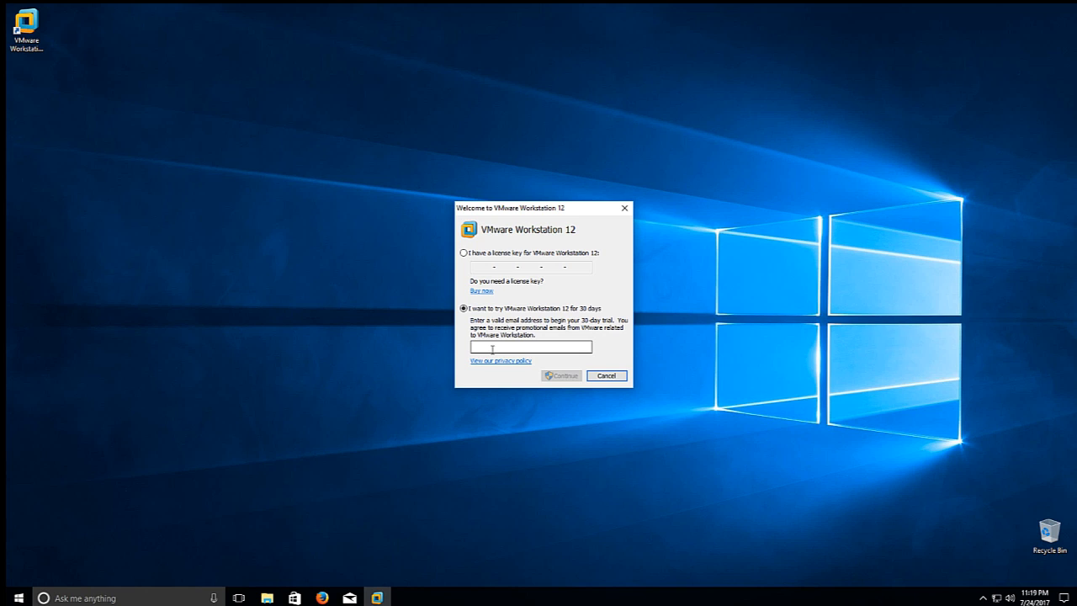
{"action": "mouse_move", "coordinate": [493, 362]}
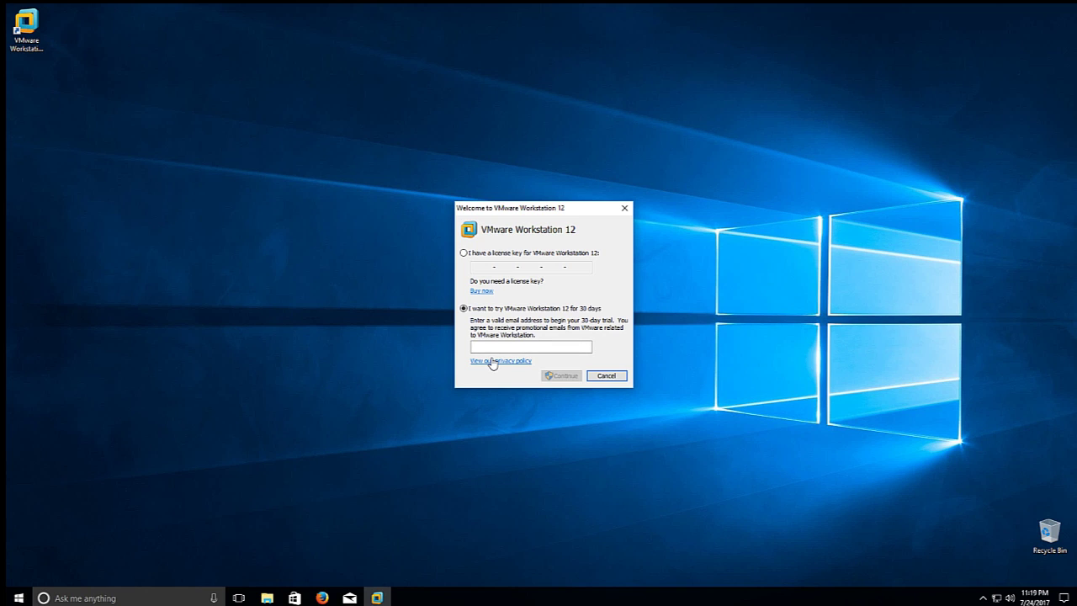
{"action": "left_click", "coordinate": [550, 346]}
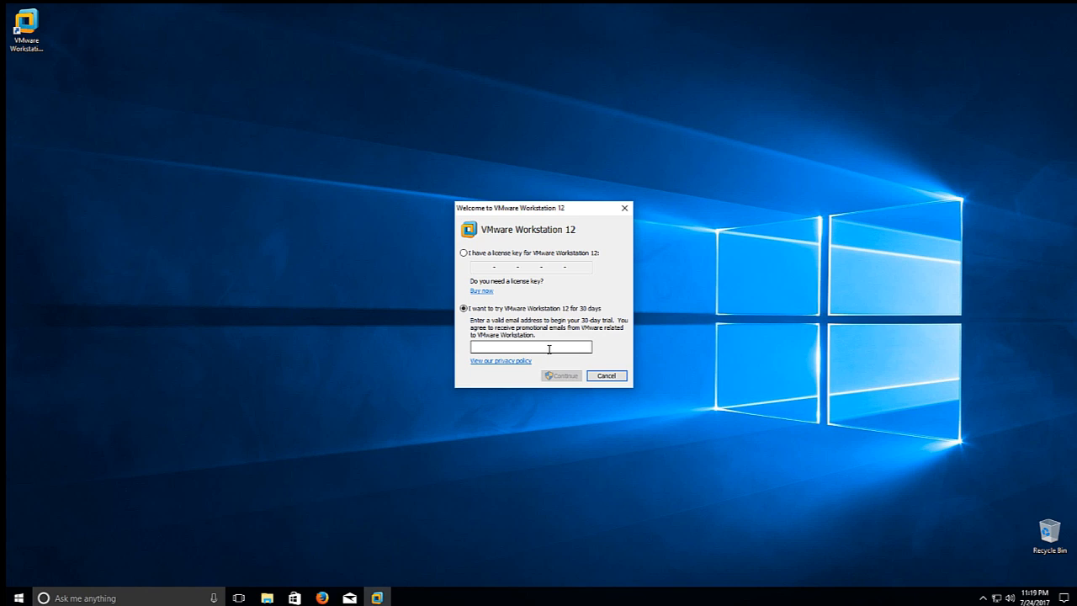
{"action": "left_click", "coordinate": [546, 347]}
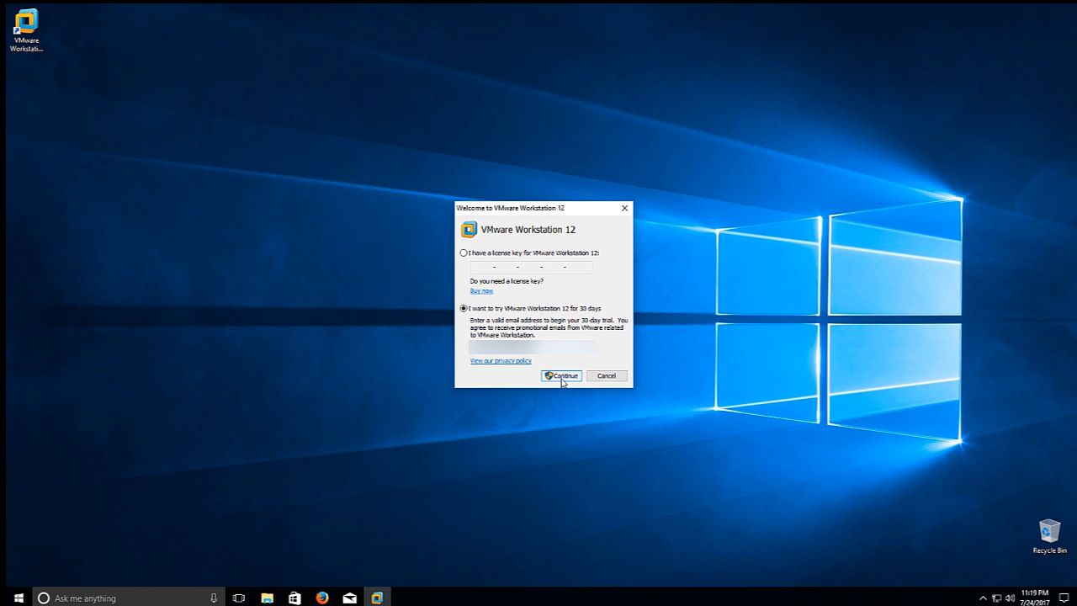
{"action": "left_click", "coordinate": [561, 375]}
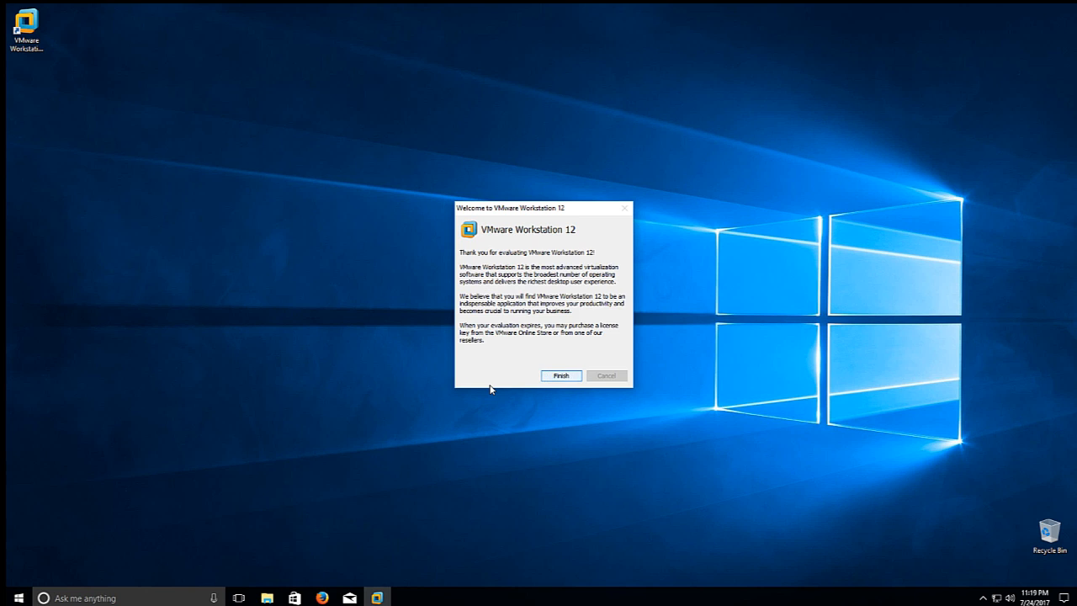
{"action": "left_click", "coordinate": [561, 376]}
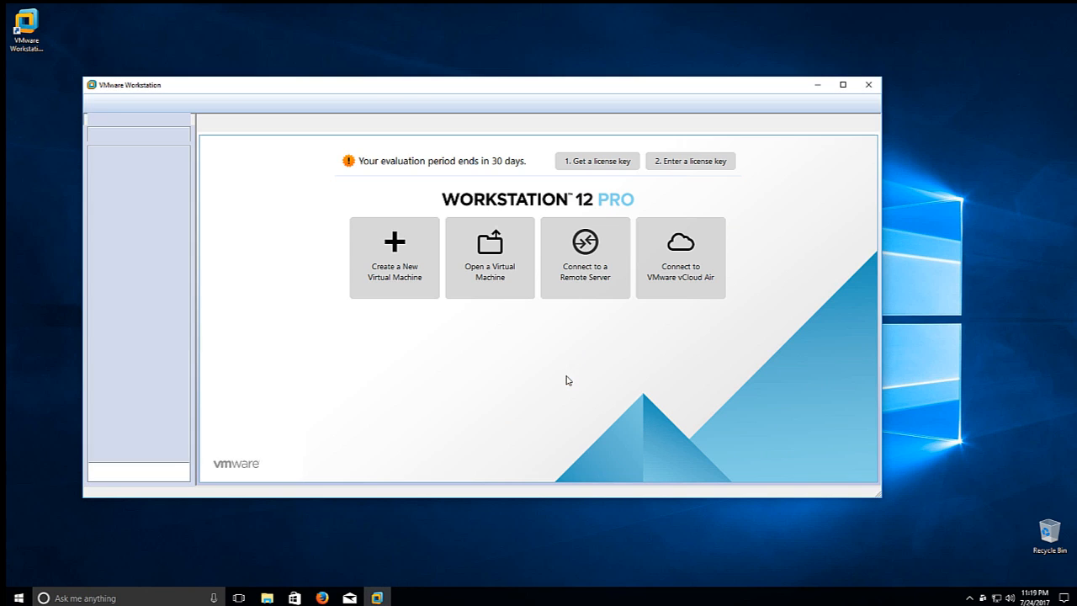
Step: Maximize the Workstation window and choose Help > Software Updates
{"action": "left_click", "coordinate": [845, 85]}
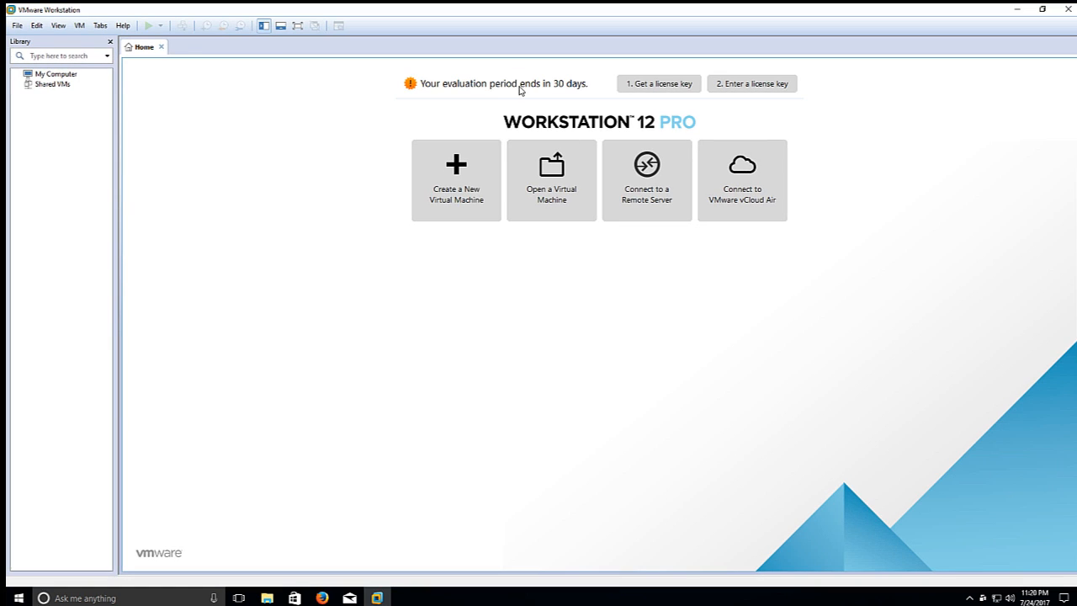
{"action": "mouse_move", "coordinate": [100, 89]}
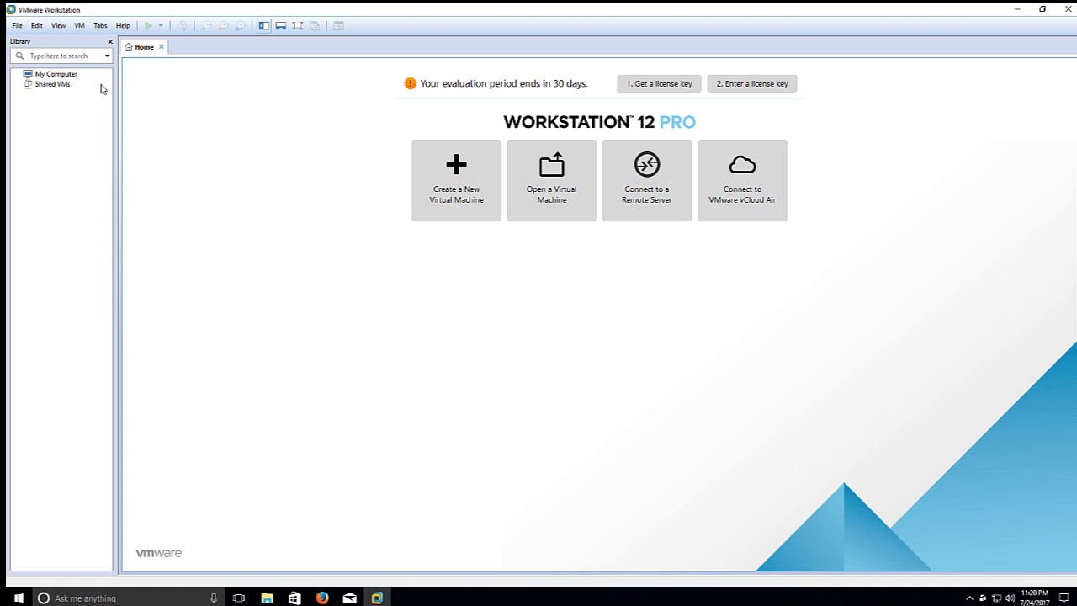
{"action": "left_click", "coordinate": [124, 25]}
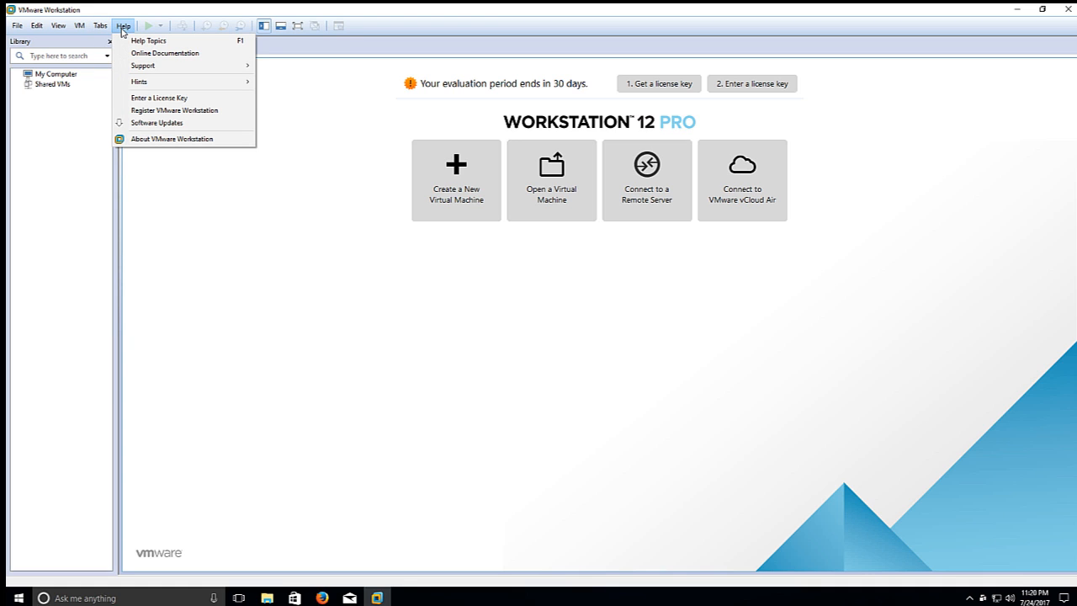
{"action": "left_click", "coordinate": [157, 123]}
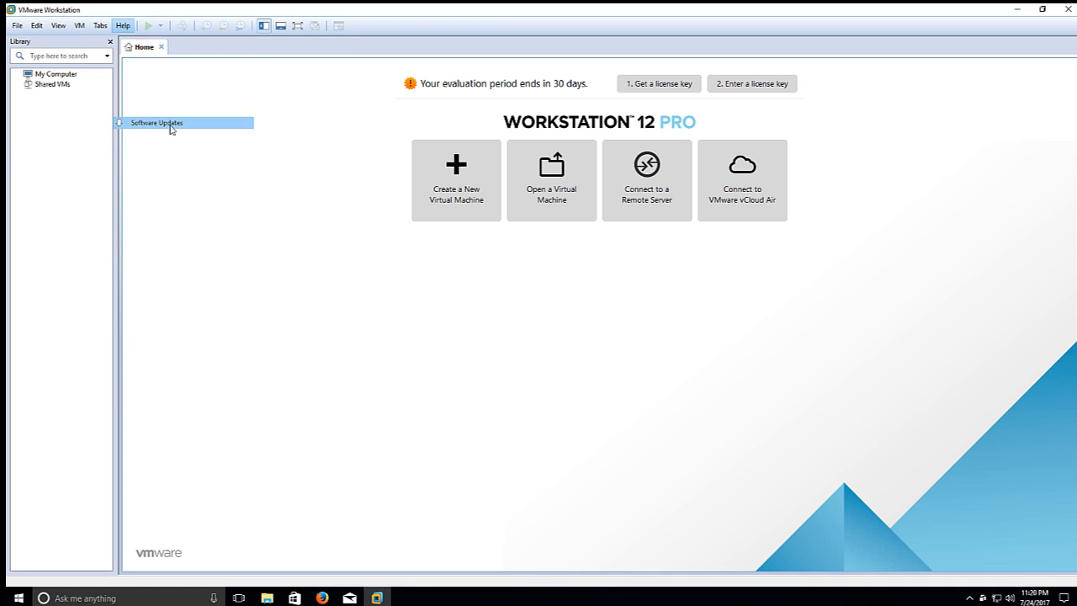
Step: Run the software update check and close the 'No pending updates' result
{"action": "left_click", "coordinate": [170, 123]}
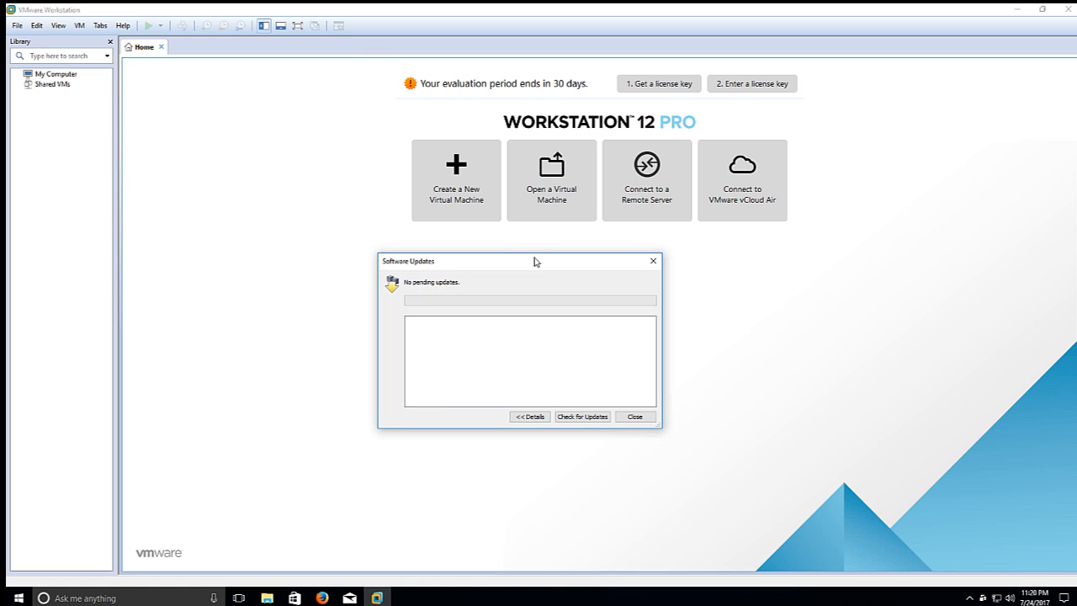
{"action": "mouse_move", "coordinate": [524, 256]}
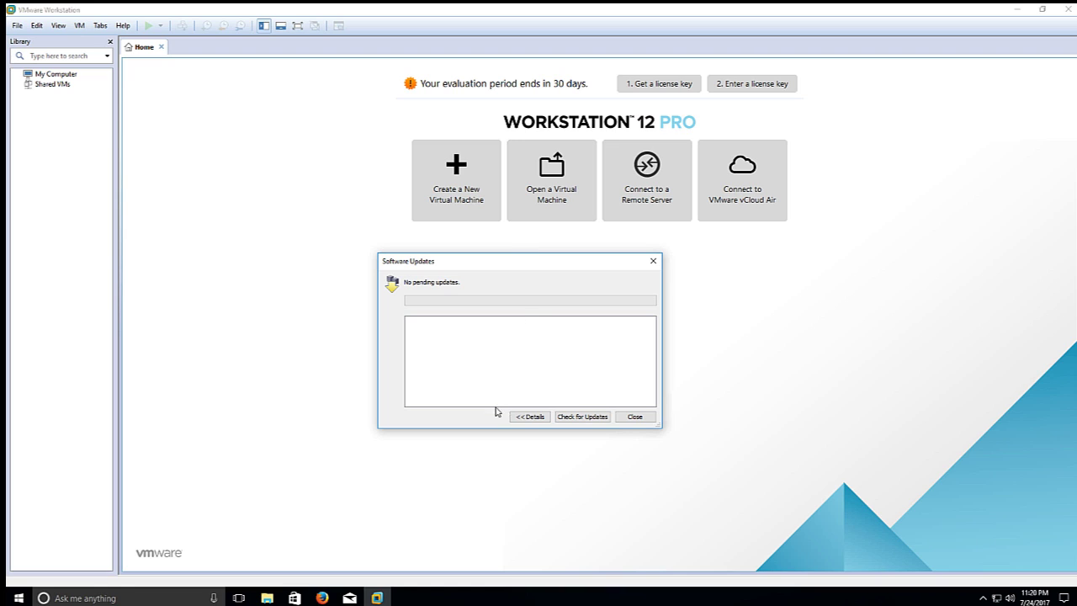
{"action": "mouse_move", "coordinate": [503, 361]}
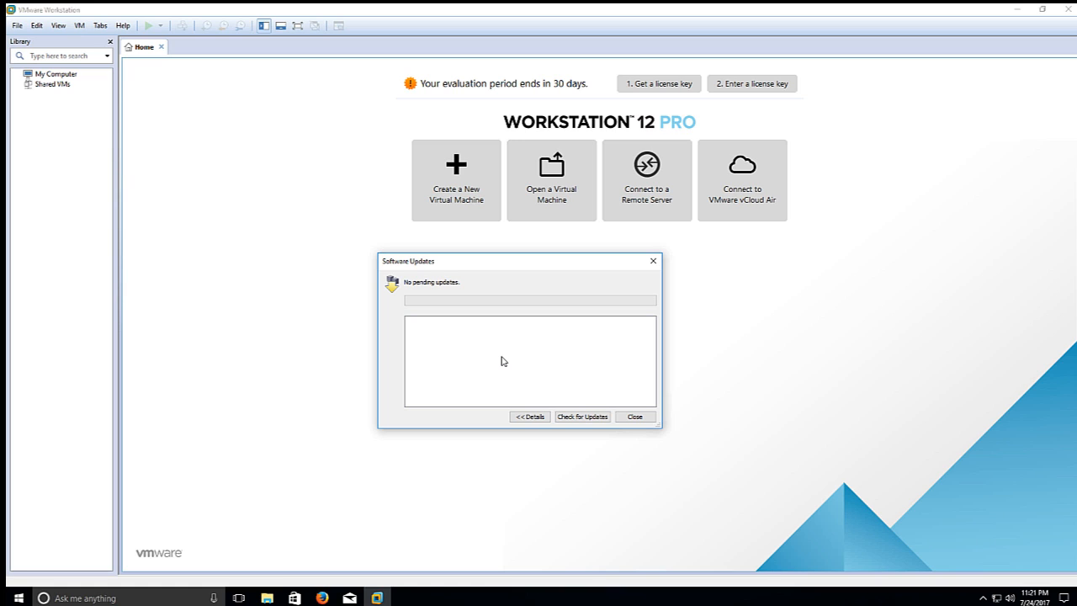
{"action": "mouse_move", "coordinate": [552, 384]}
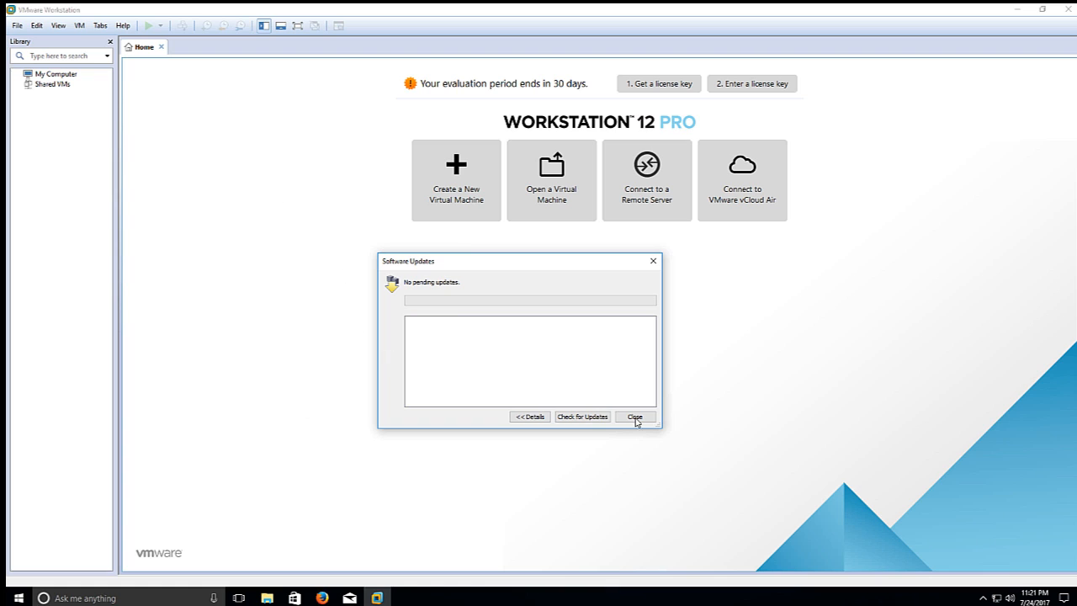
{"action": "left_click", "coordinate": [635, 417]}
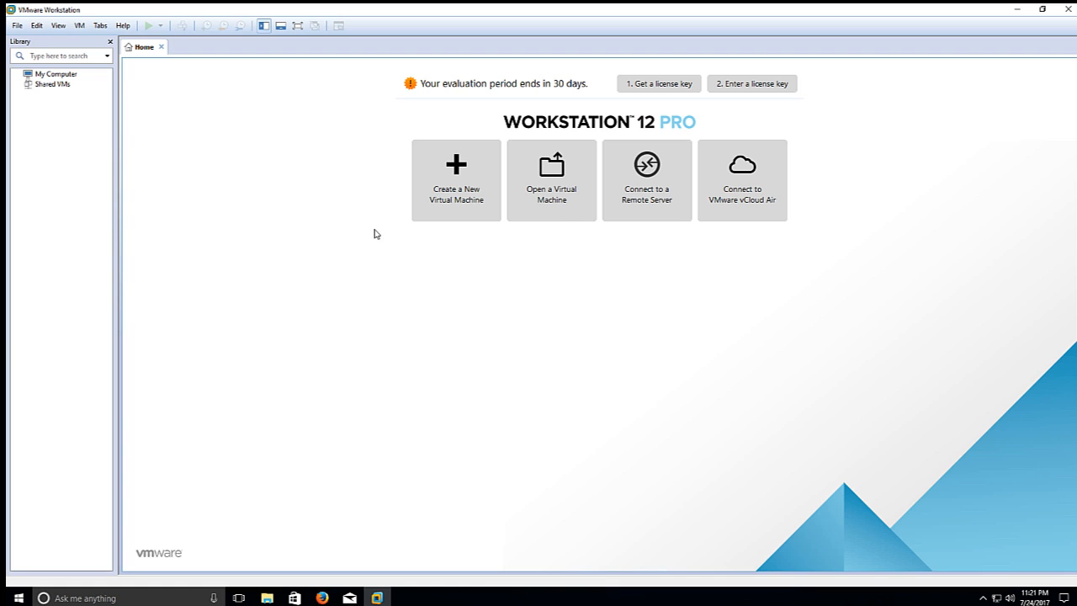
{"action": "mouse_move", "coordinate": [546, 330]}
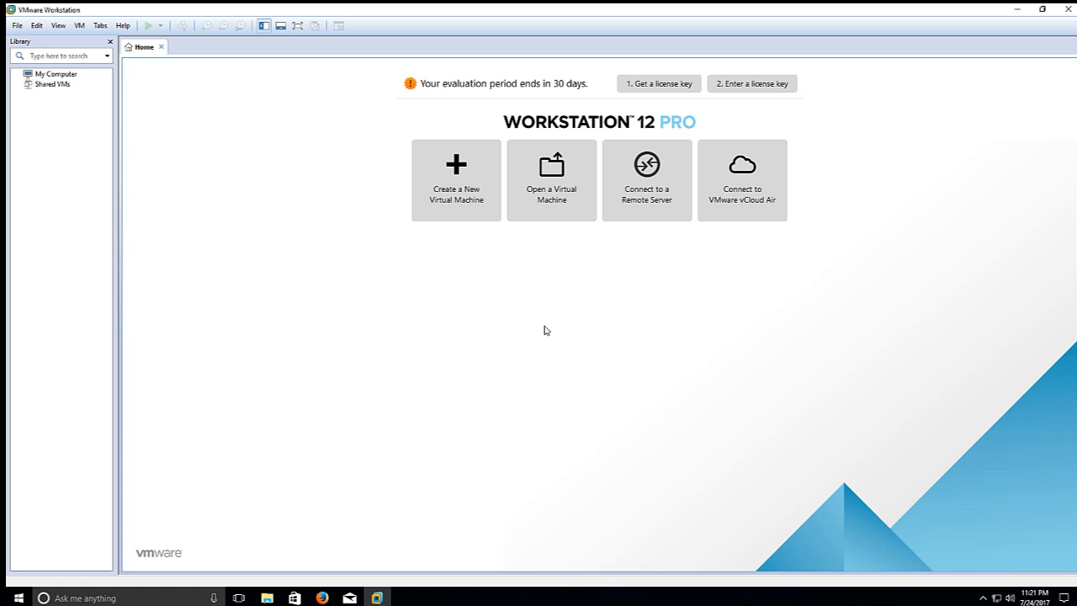